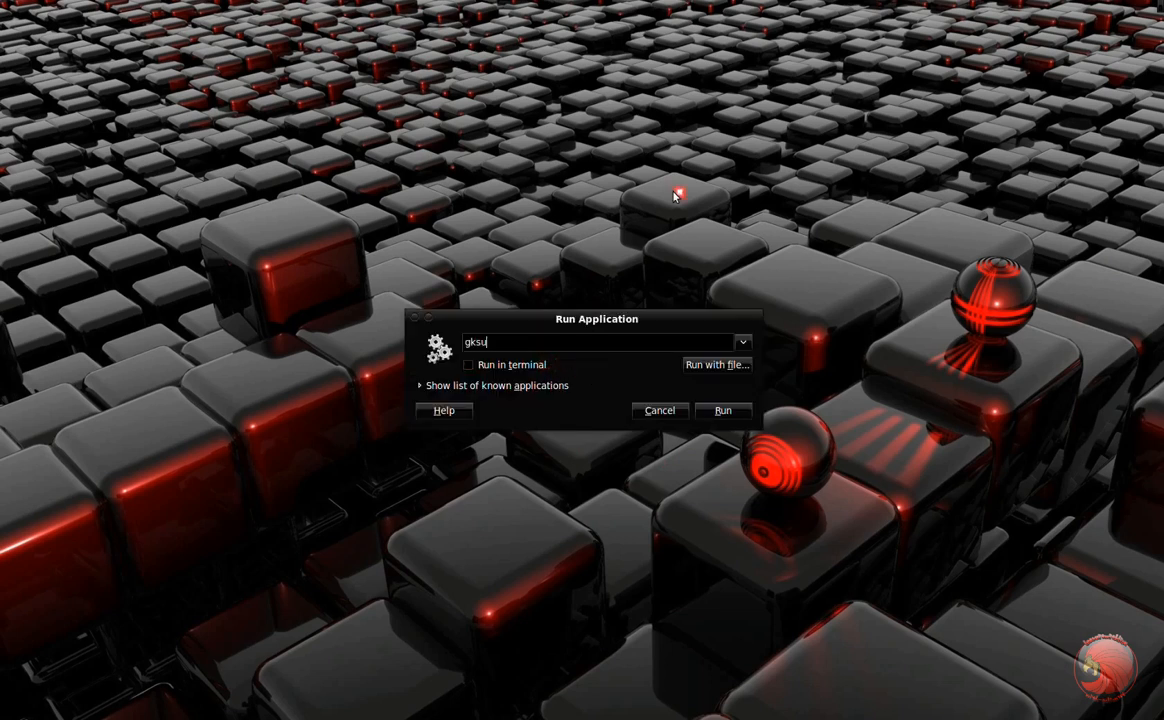
mouse_move(675, 188)
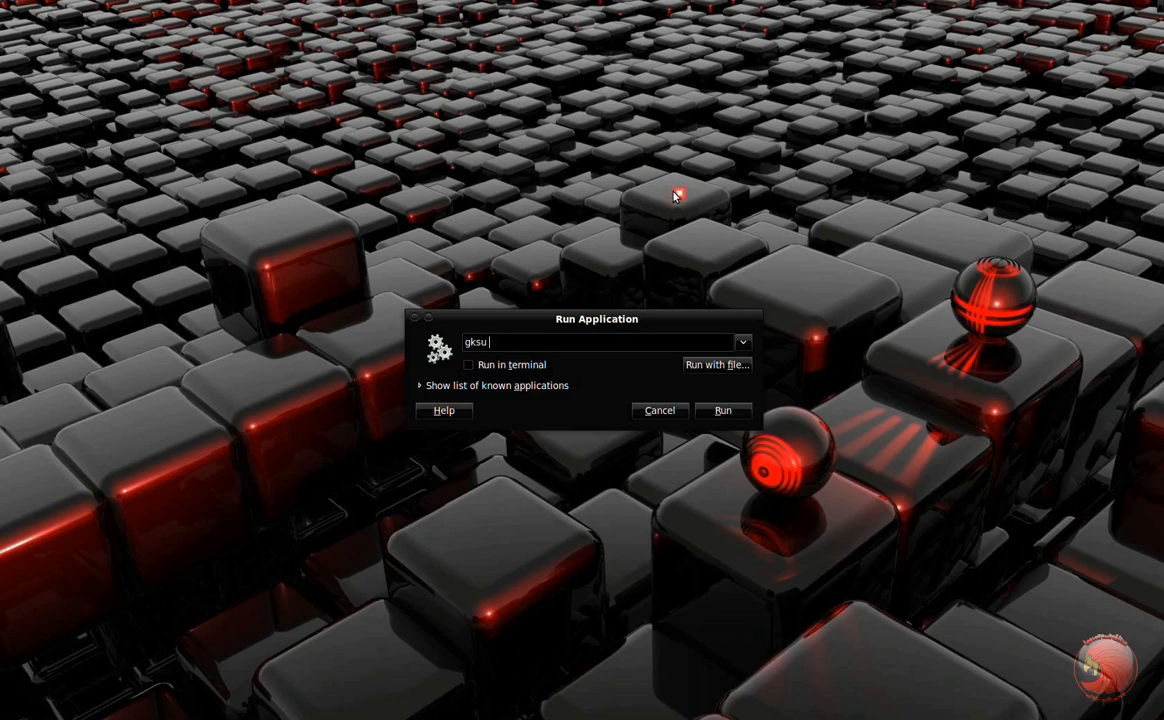
mouse_move(676, 187)
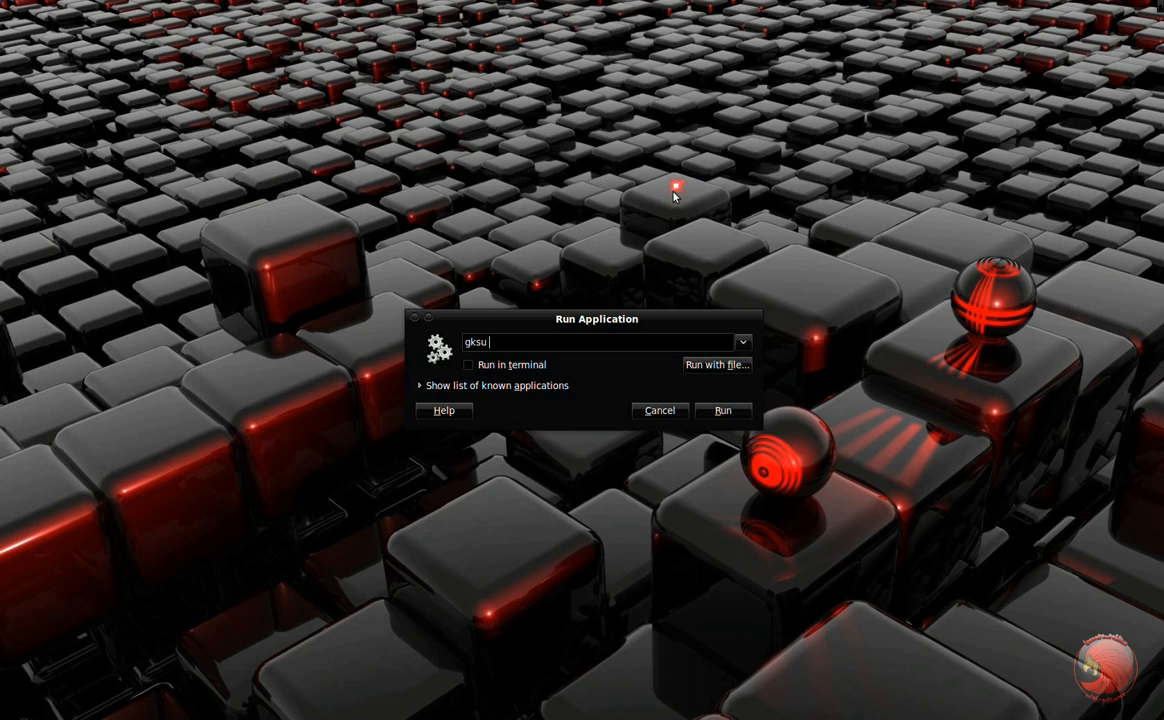
Run 'gksu gedit' from the Run Application dialog to start gedit as root
text(ged)
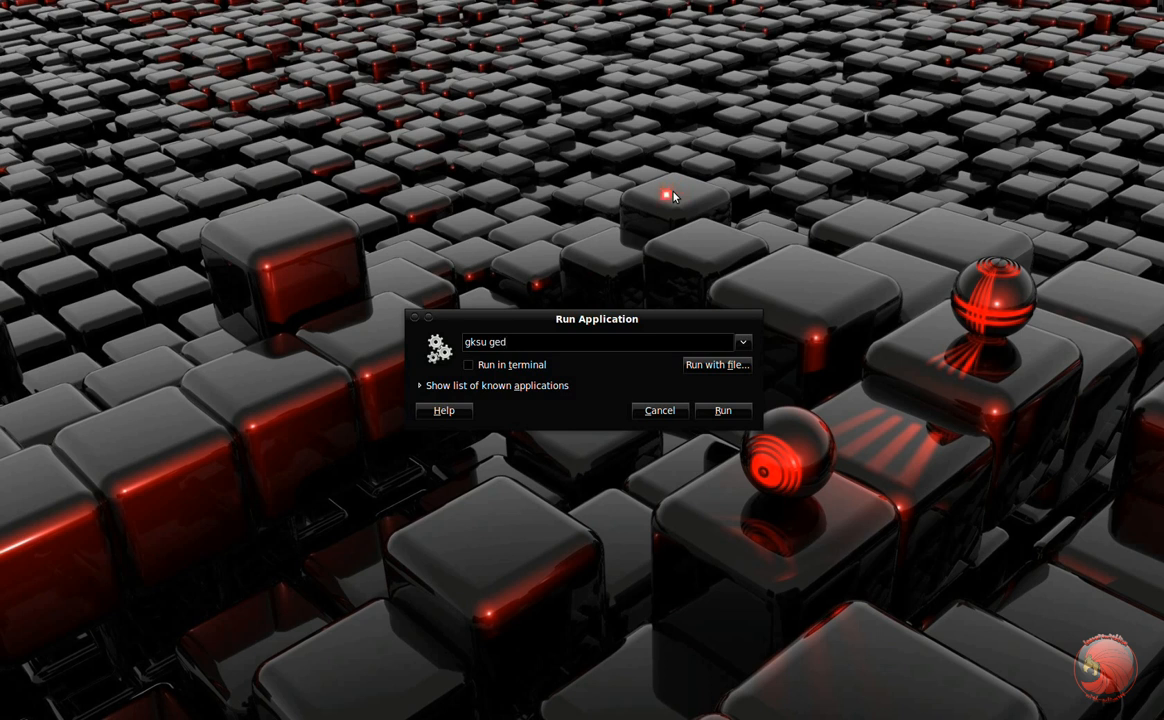
text(it)
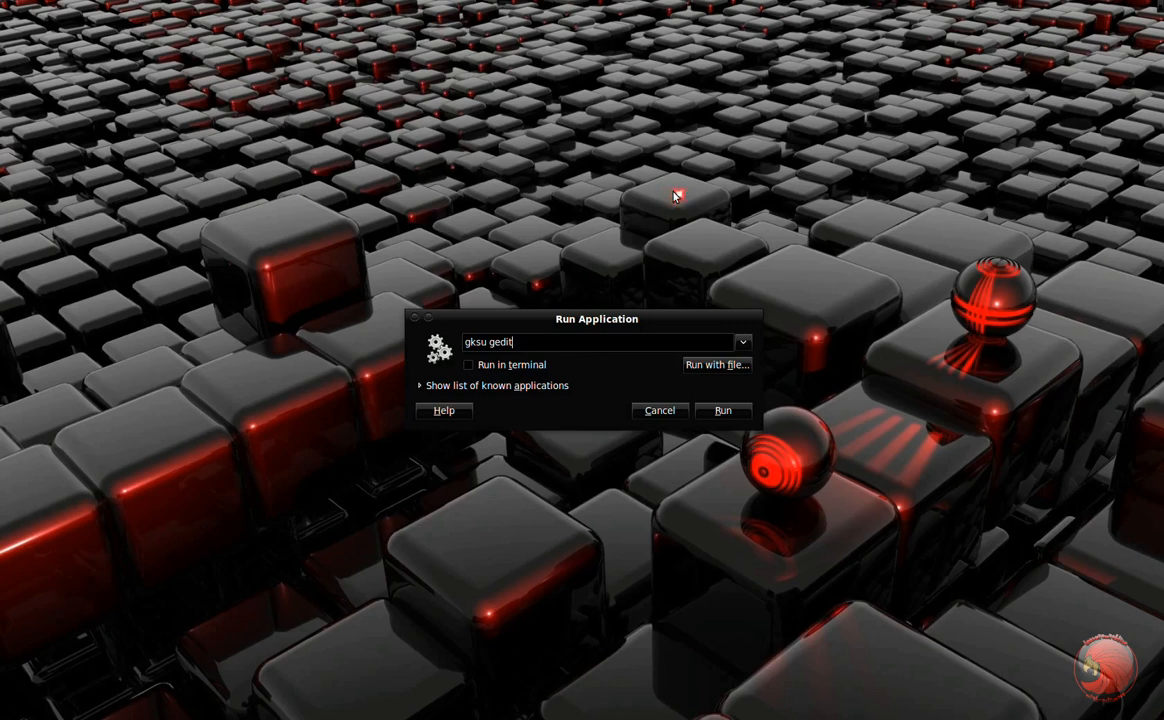
click(722, 410)
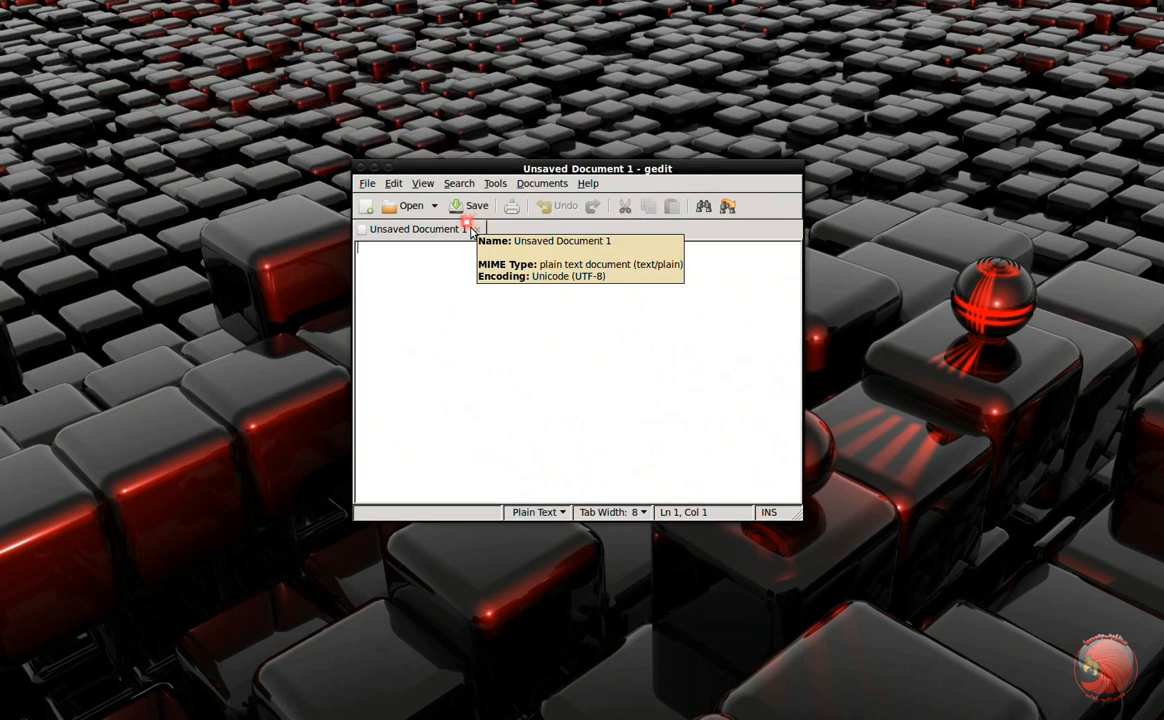
mouse_move(757, 415)
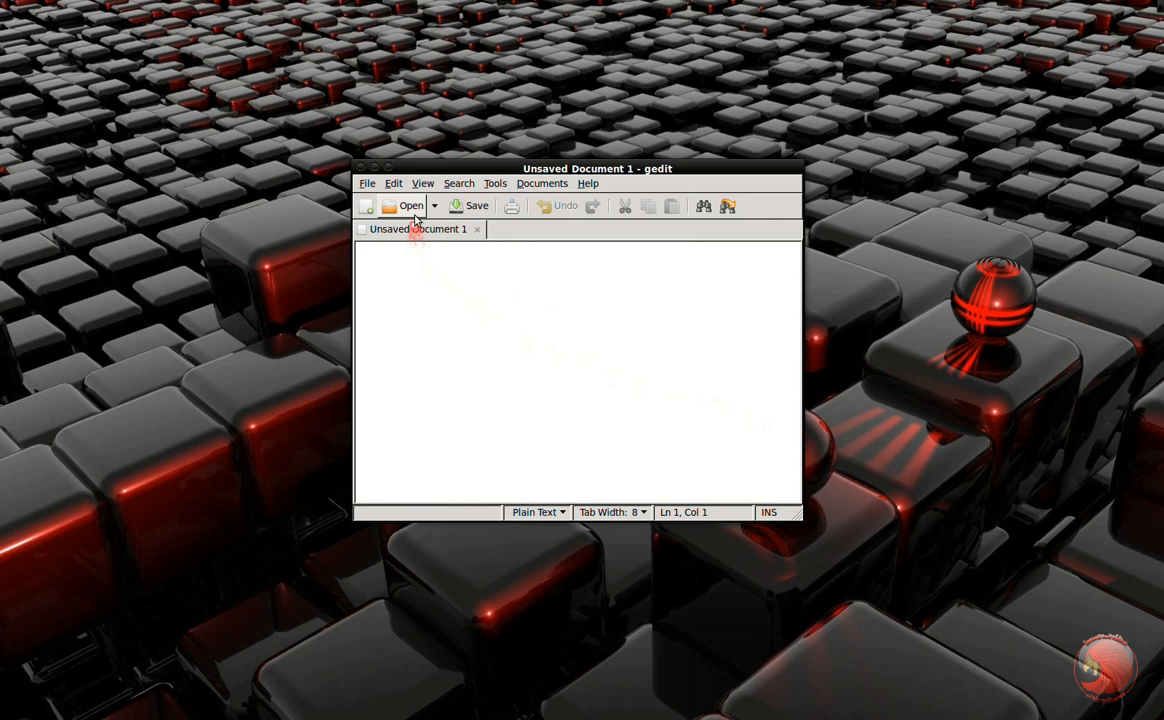
mouse_move(411, 206)
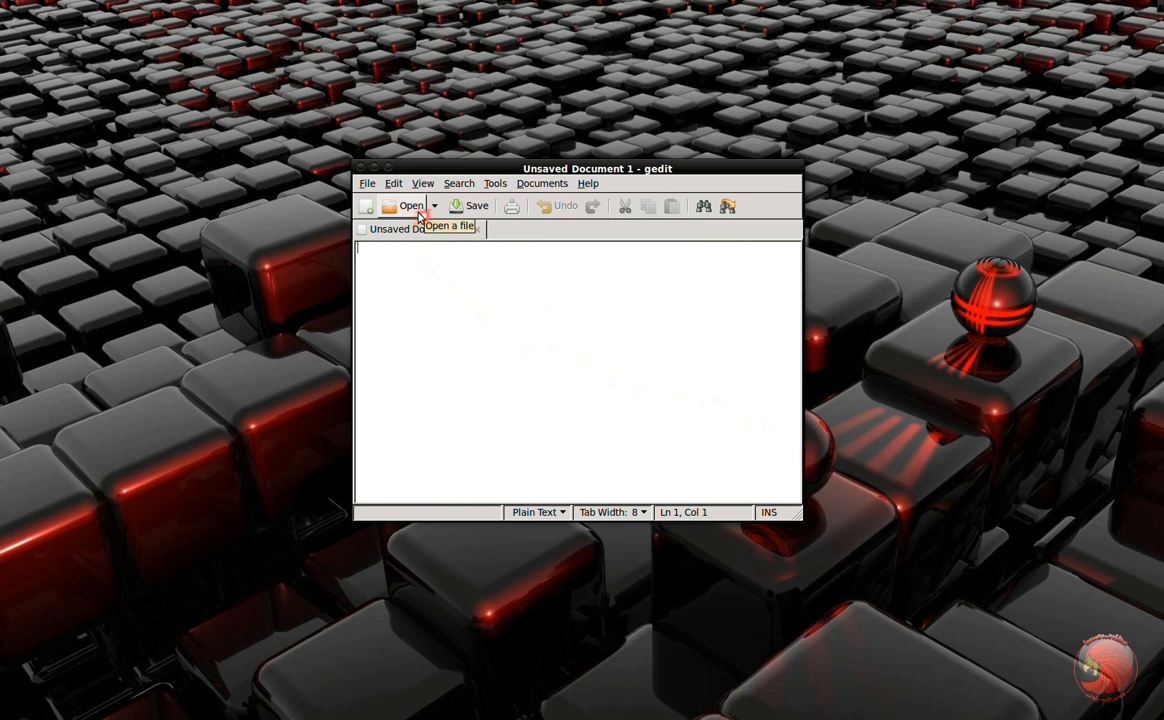
Open /etc/hosts in gedit by entering its path as the location
click(410, 206)
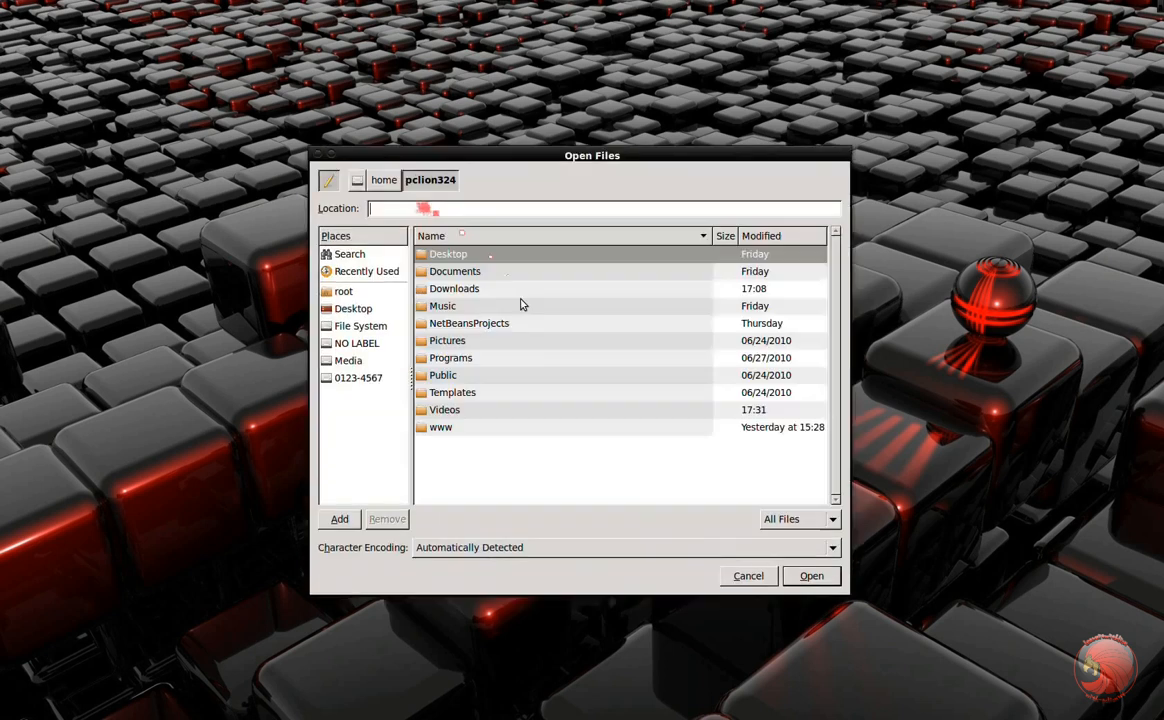
text(/etc)
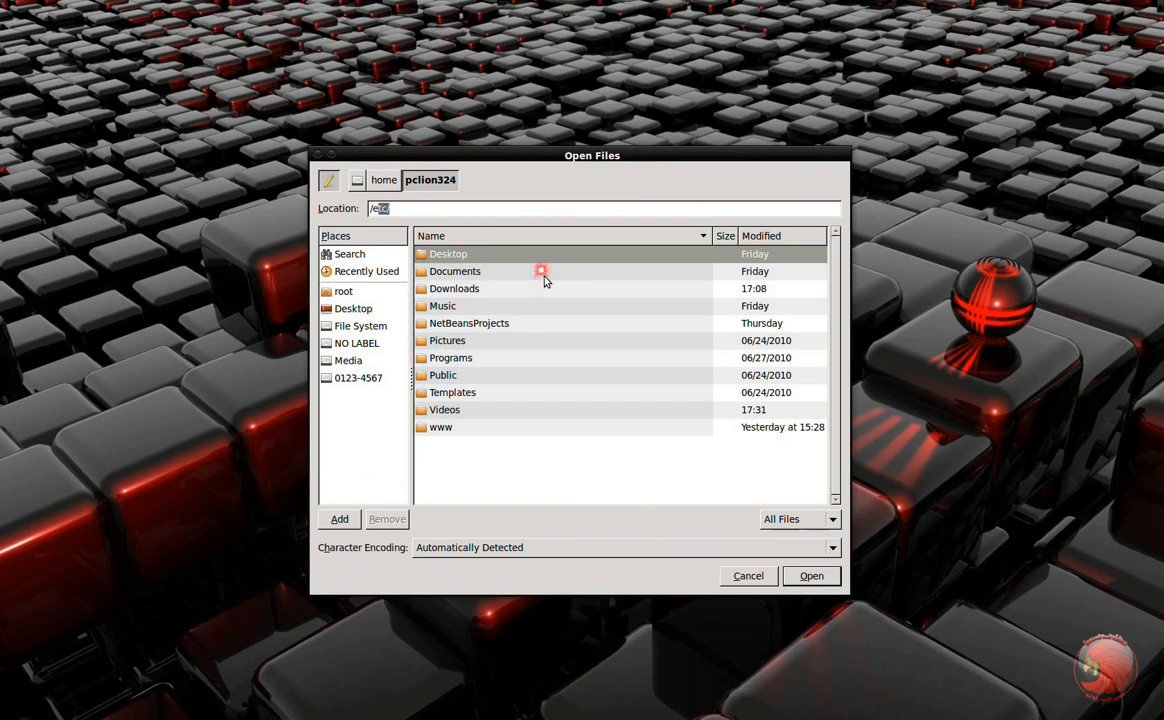
text(d)
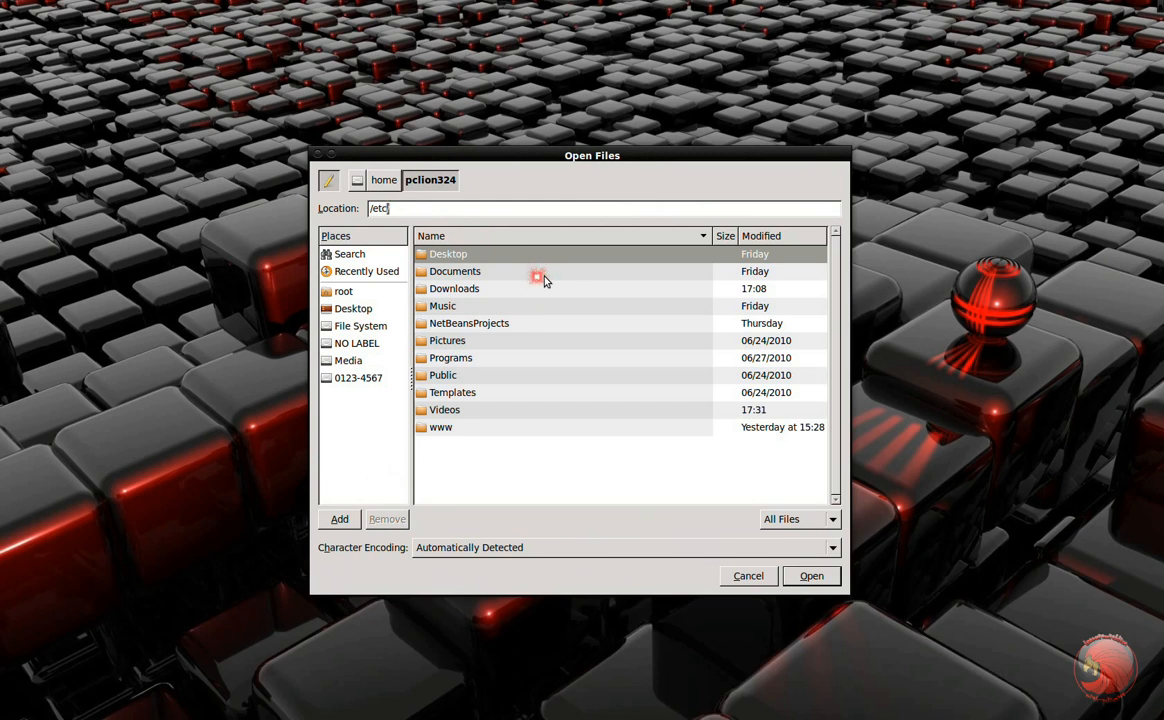
text(host)
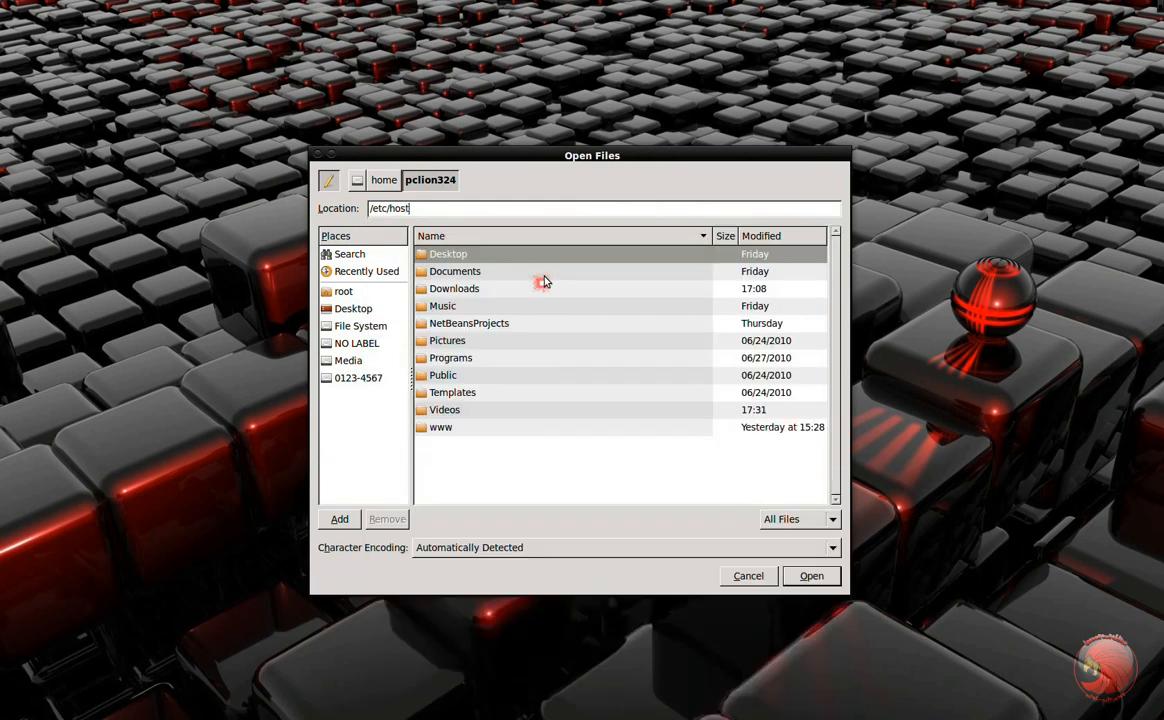
text(s)
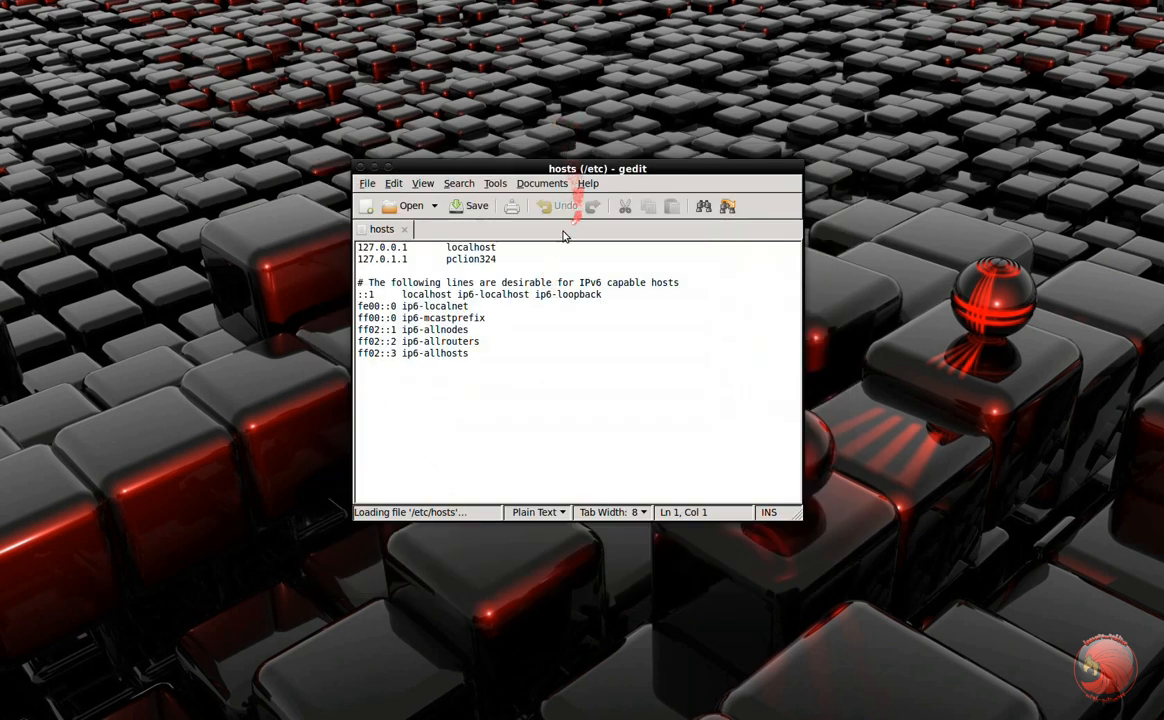
Save a copy as /etc/hosts.bak and put the cursor on the pclion324 line
click(367, 183)
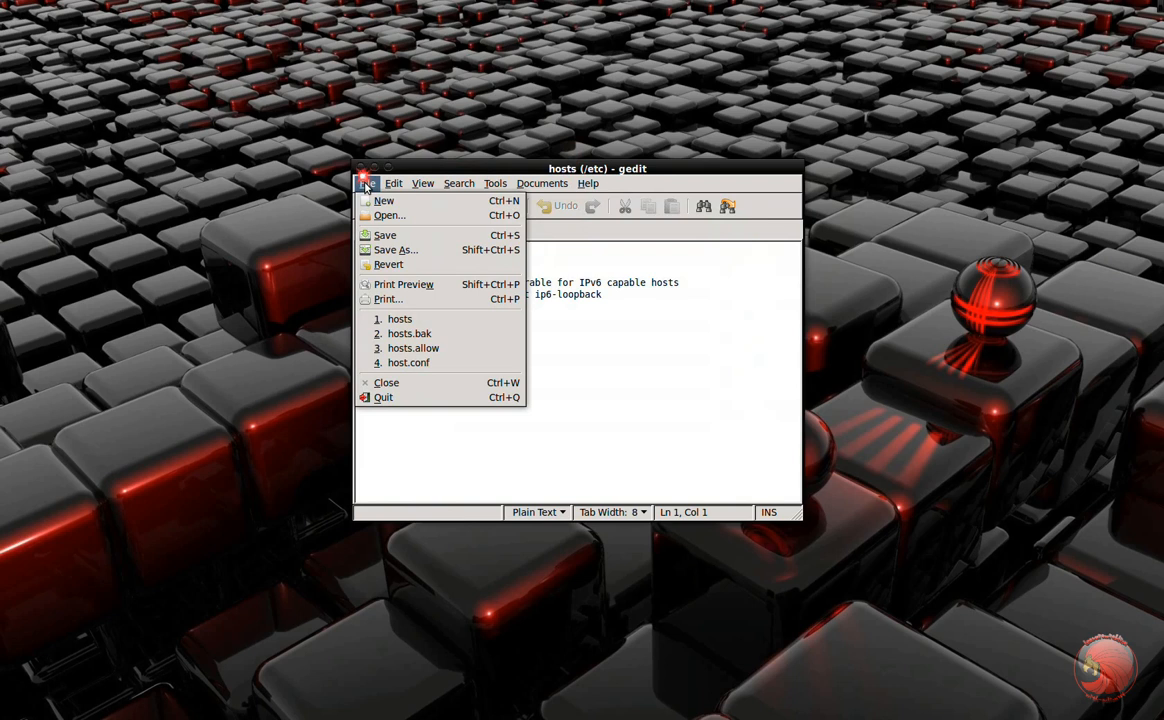
click(395, 249)
text(hosts.bak)
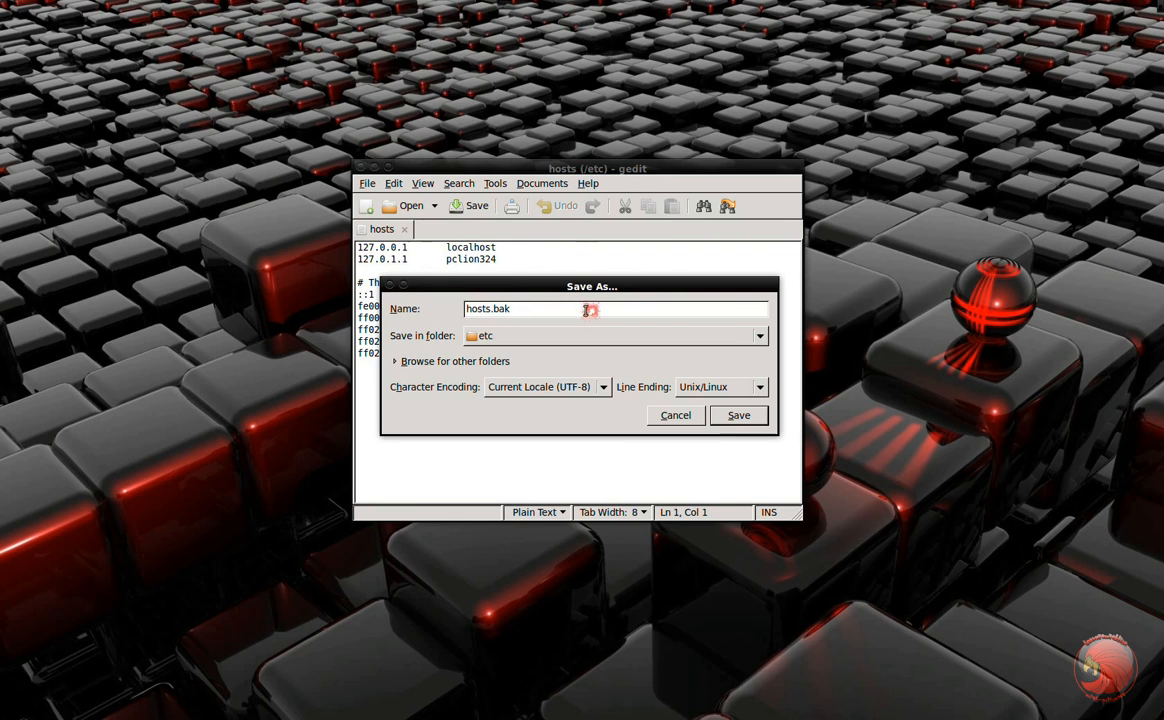
click(738, 415)
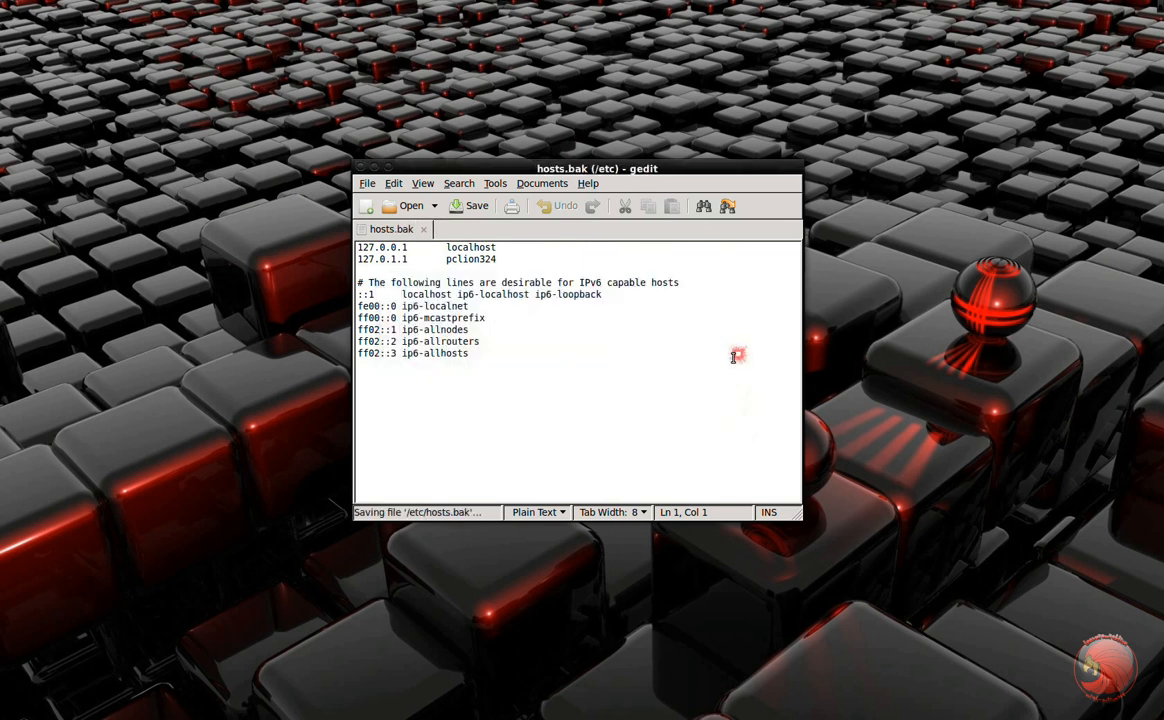
double_click(385, 259)
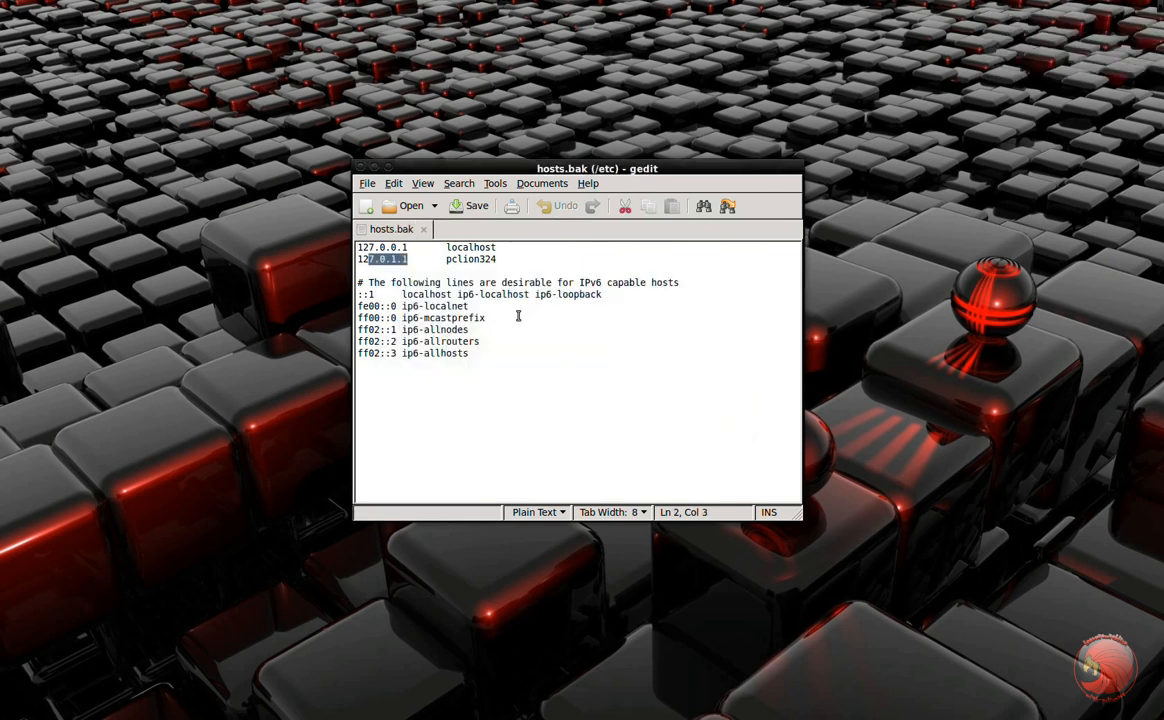
mouse_move(513, 310)
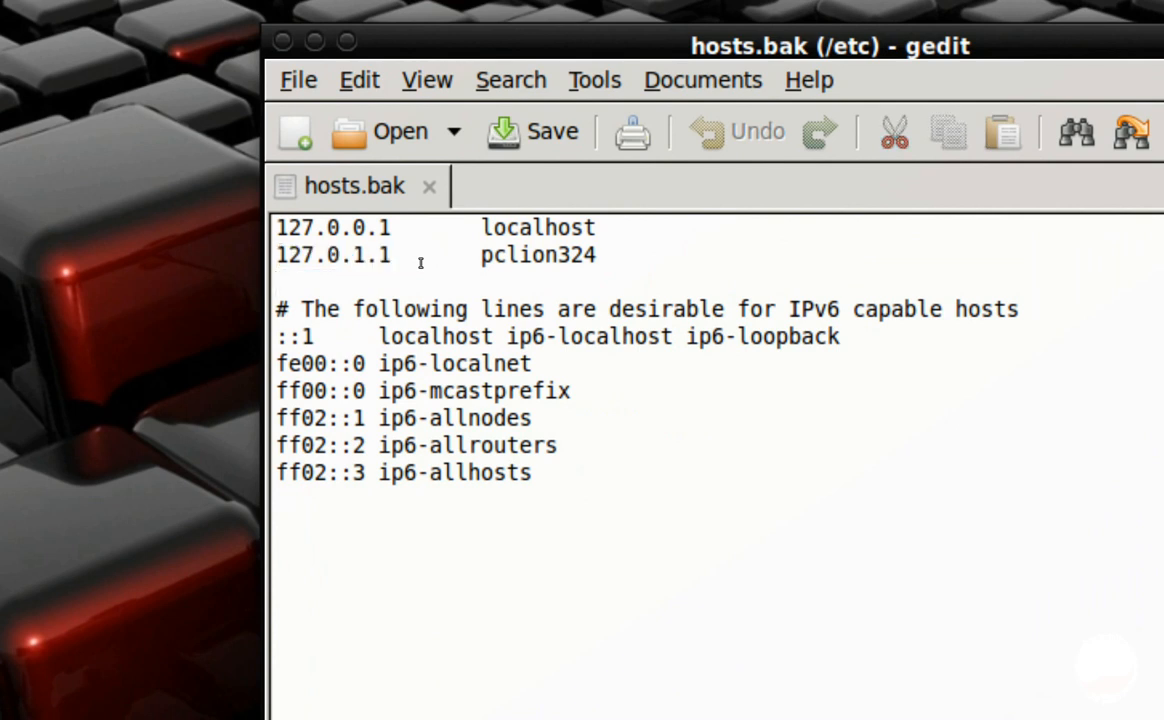
text(127.0.1.)
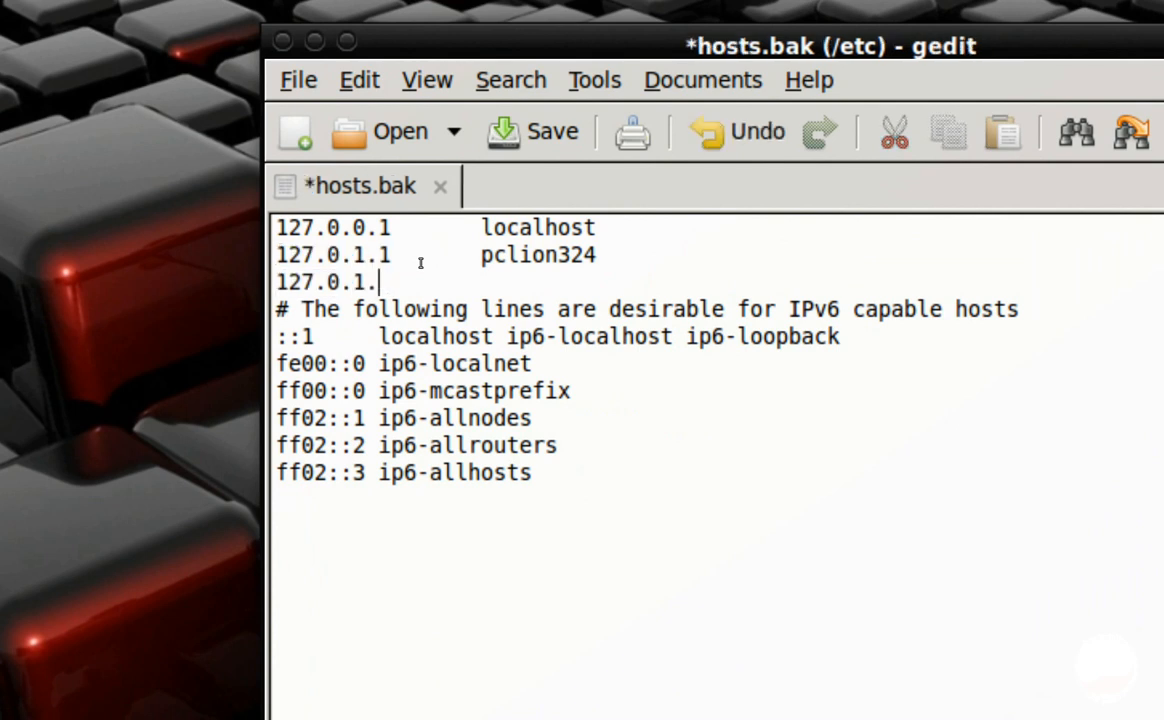
text(2)
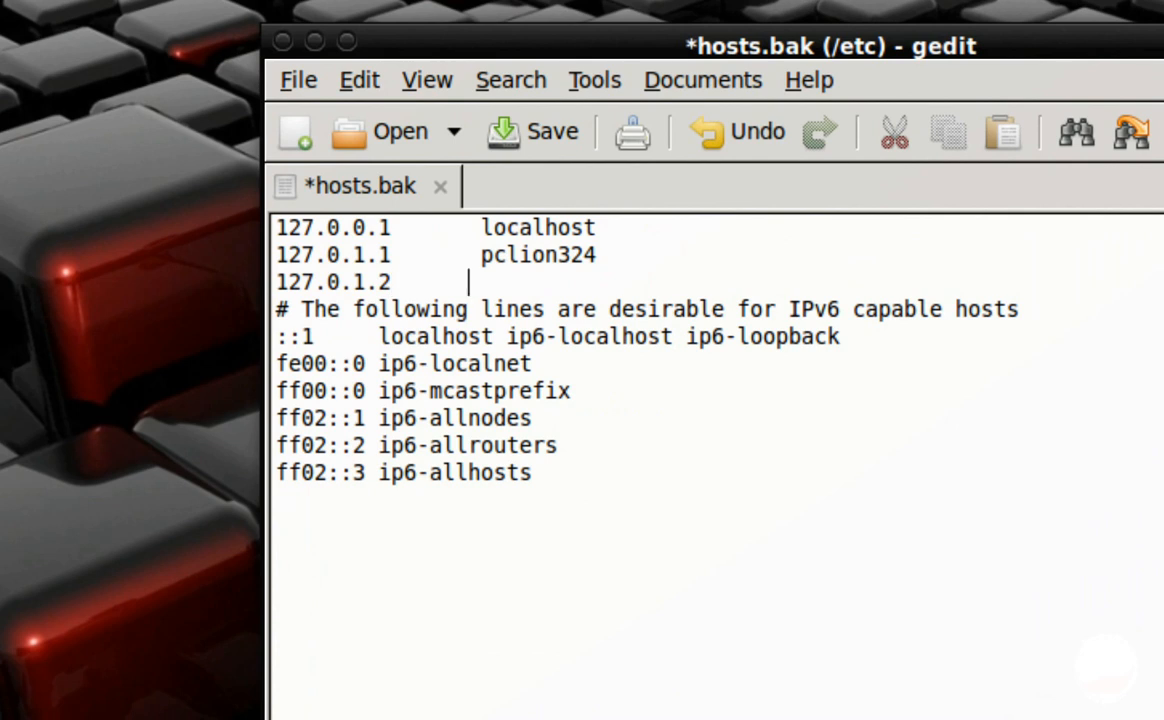
text(www)
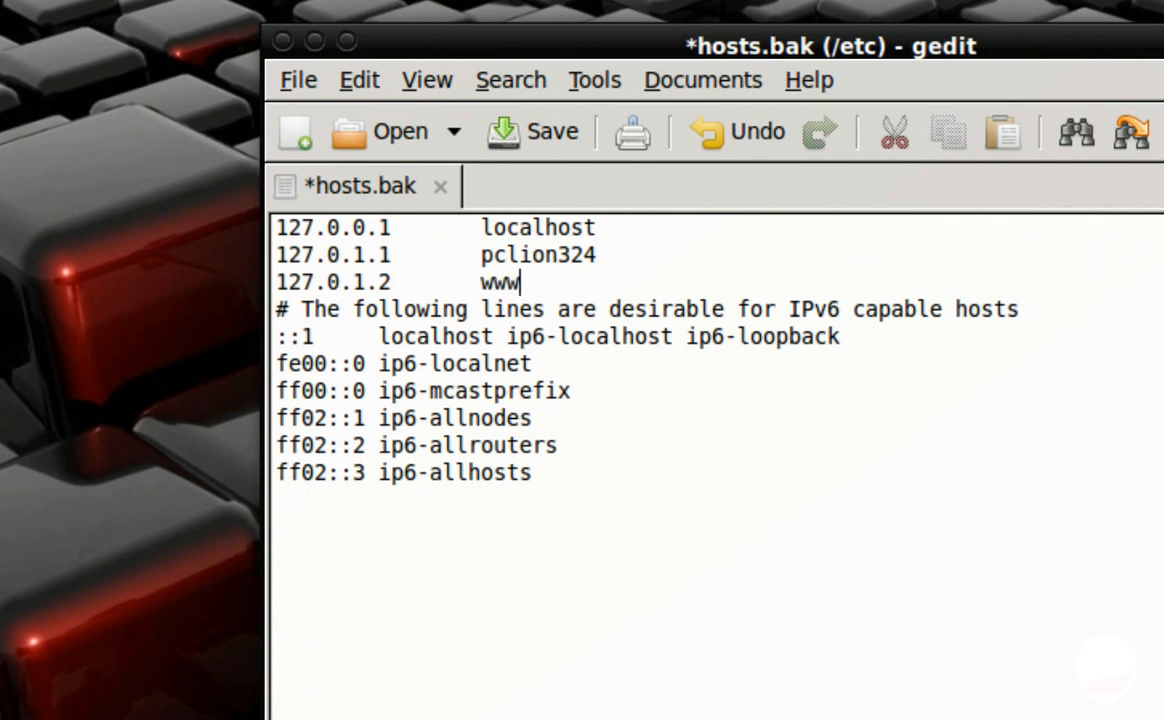
text(.mysit)
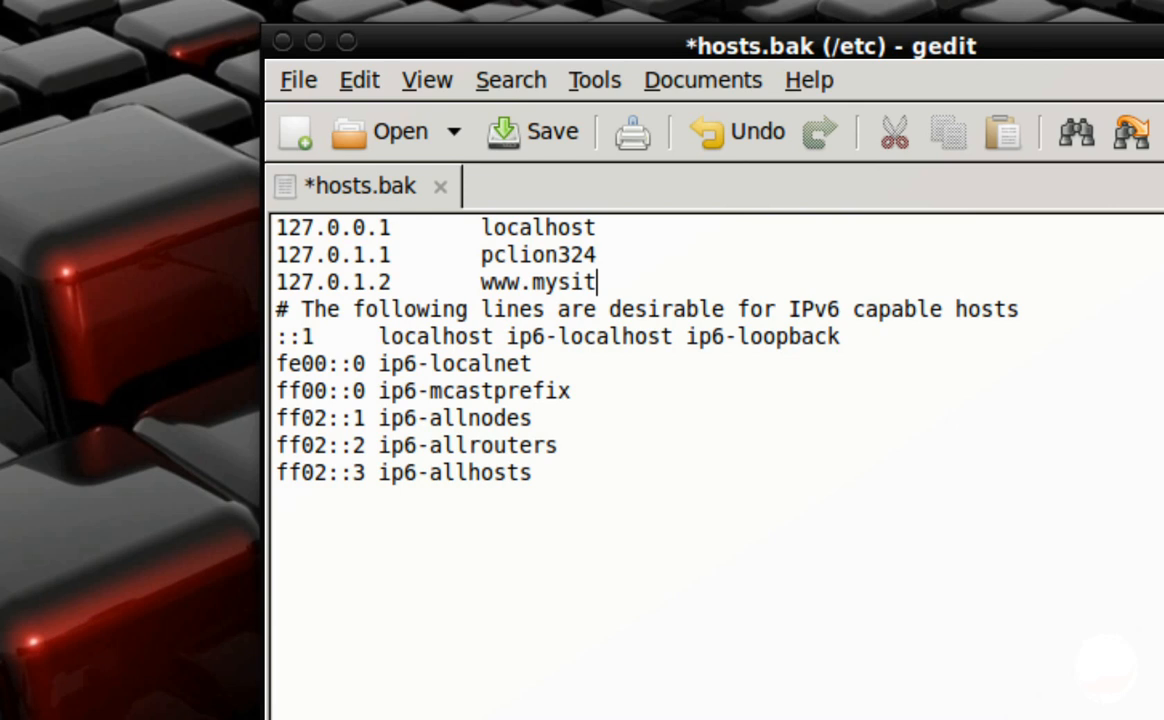
text(e.com)
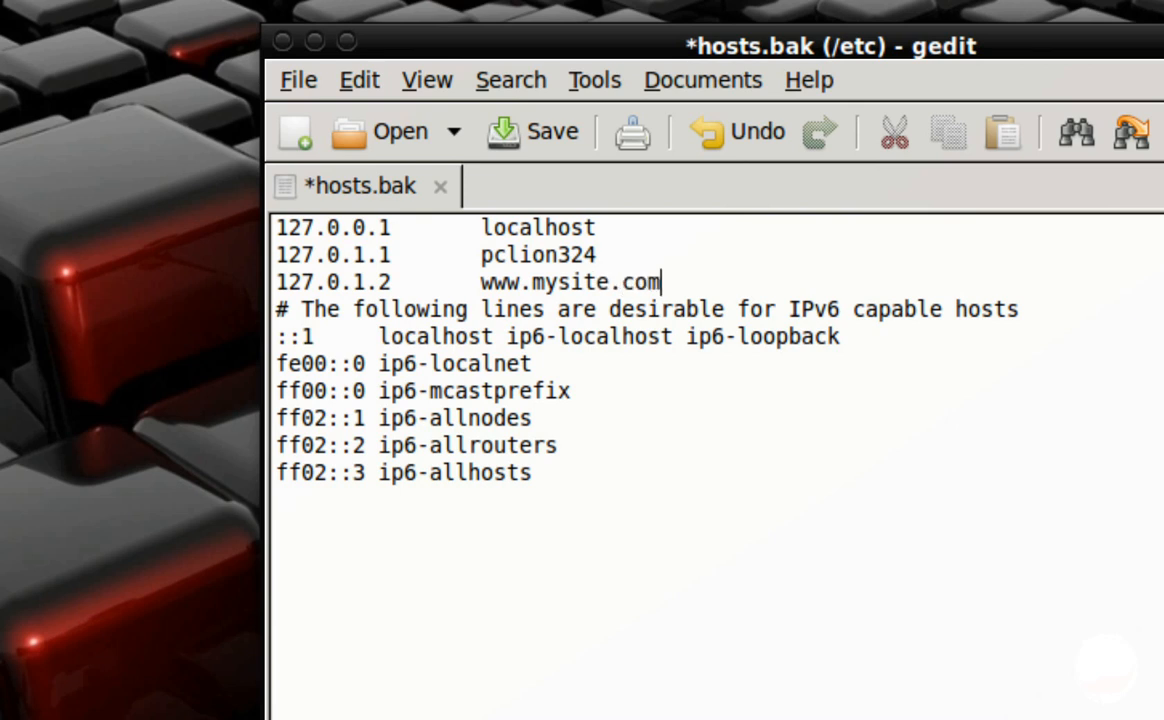
key(Return)
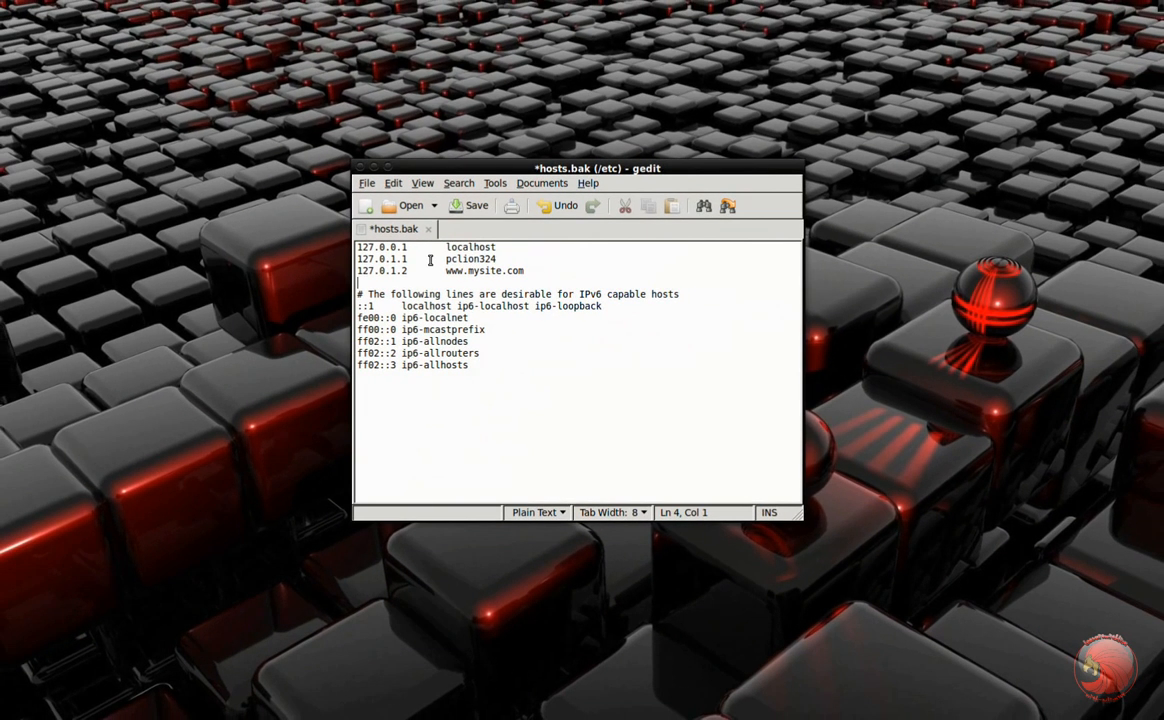
Save the edited entries back to /etc/hosts with Save As
click(367, 183)
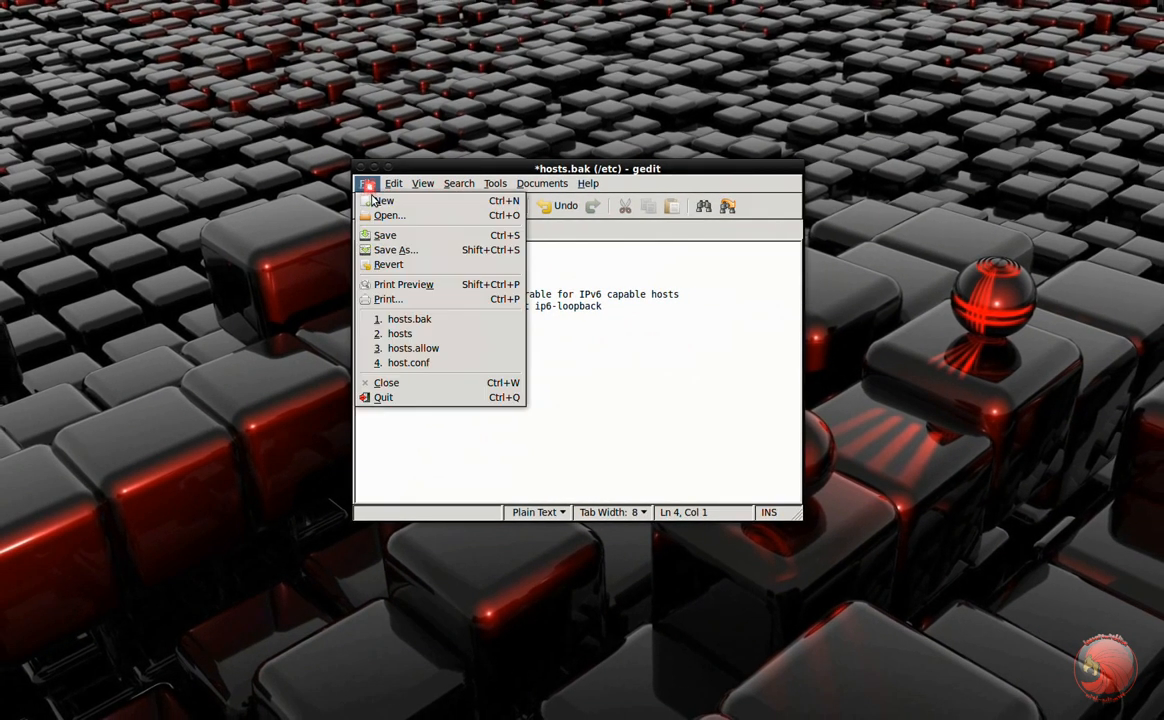
click(396, 249)
text(hosts)
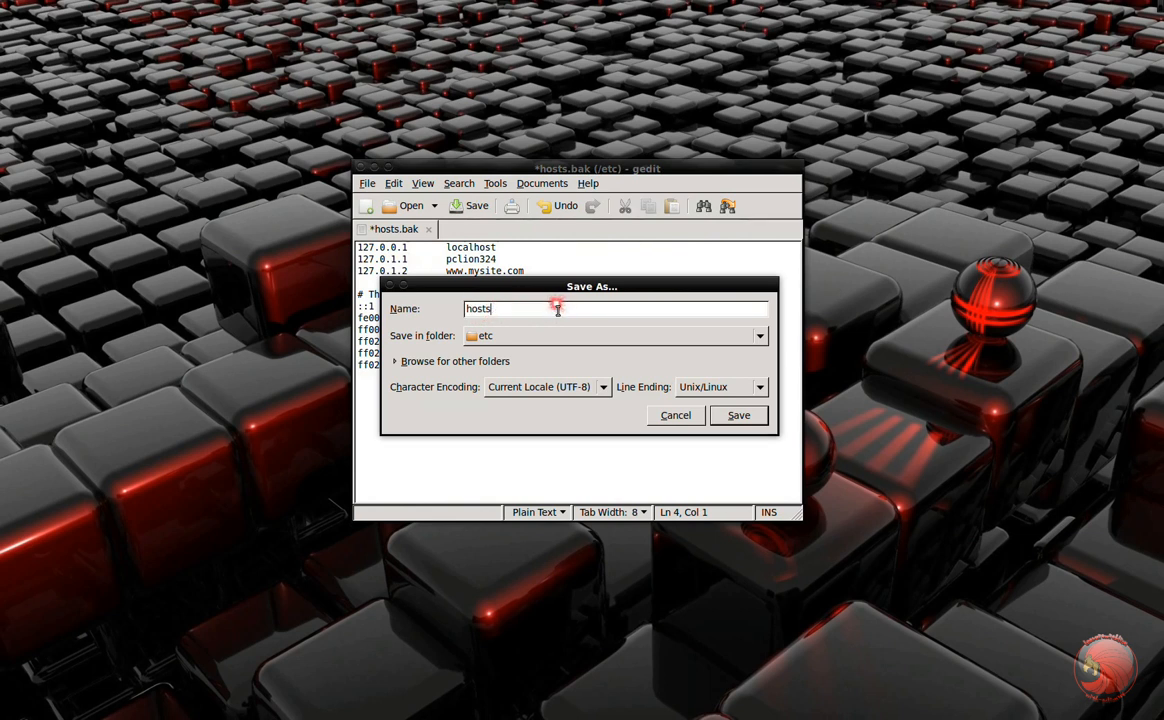
click(738, 415)
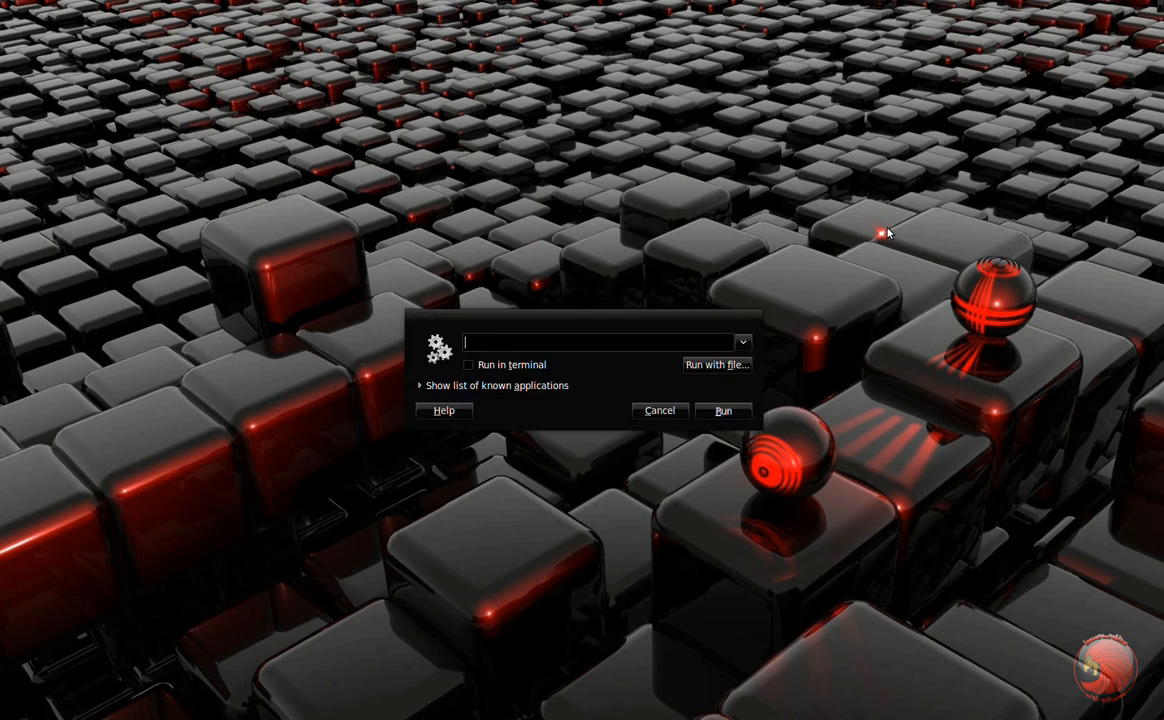
Enter a partial 'gksu ged' command in the Run Application dialog and run it
text(gksu)
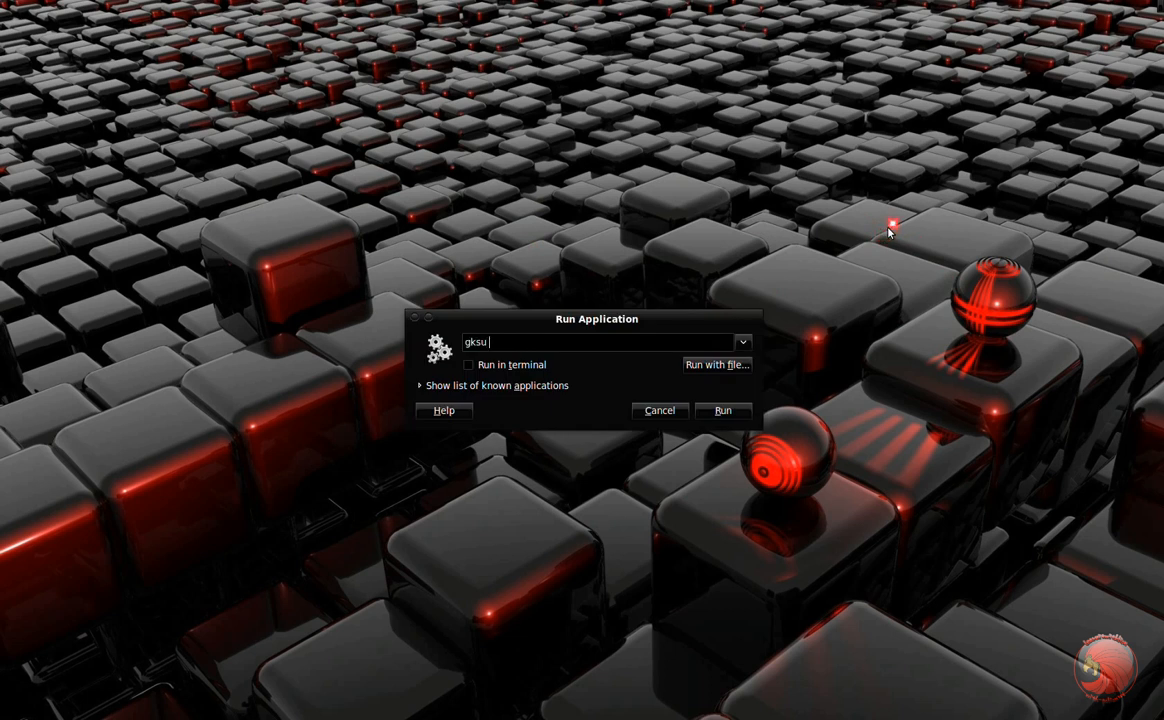
text(ged)
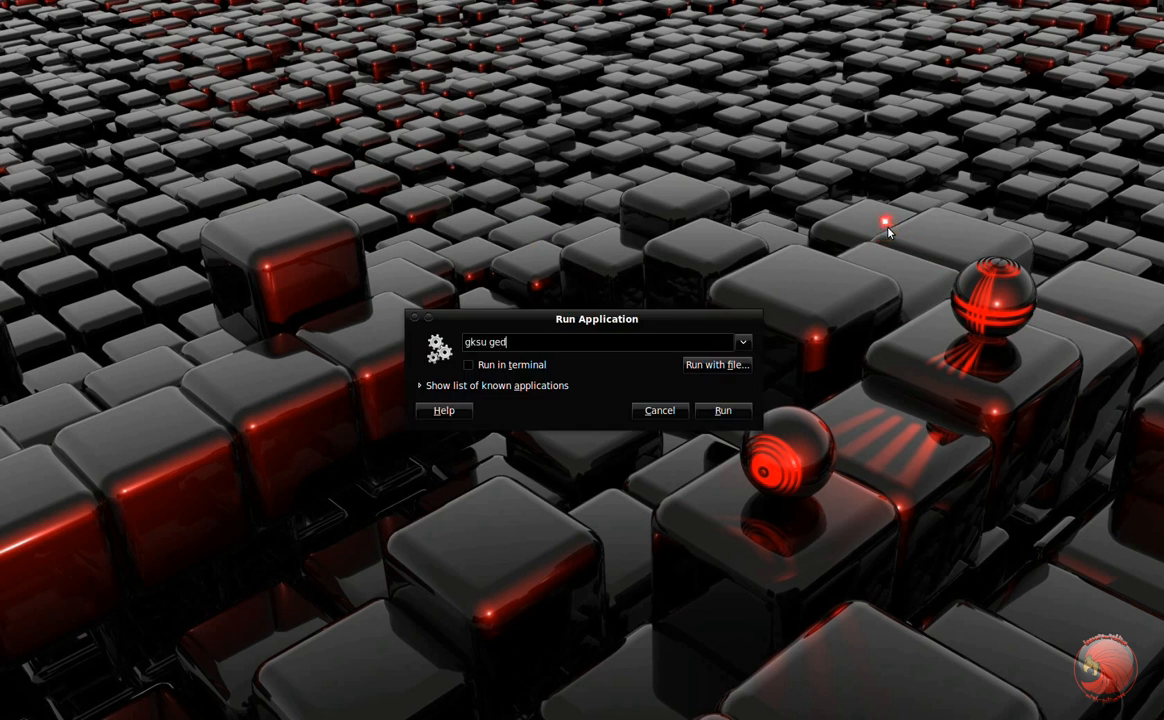
click(722, 410)
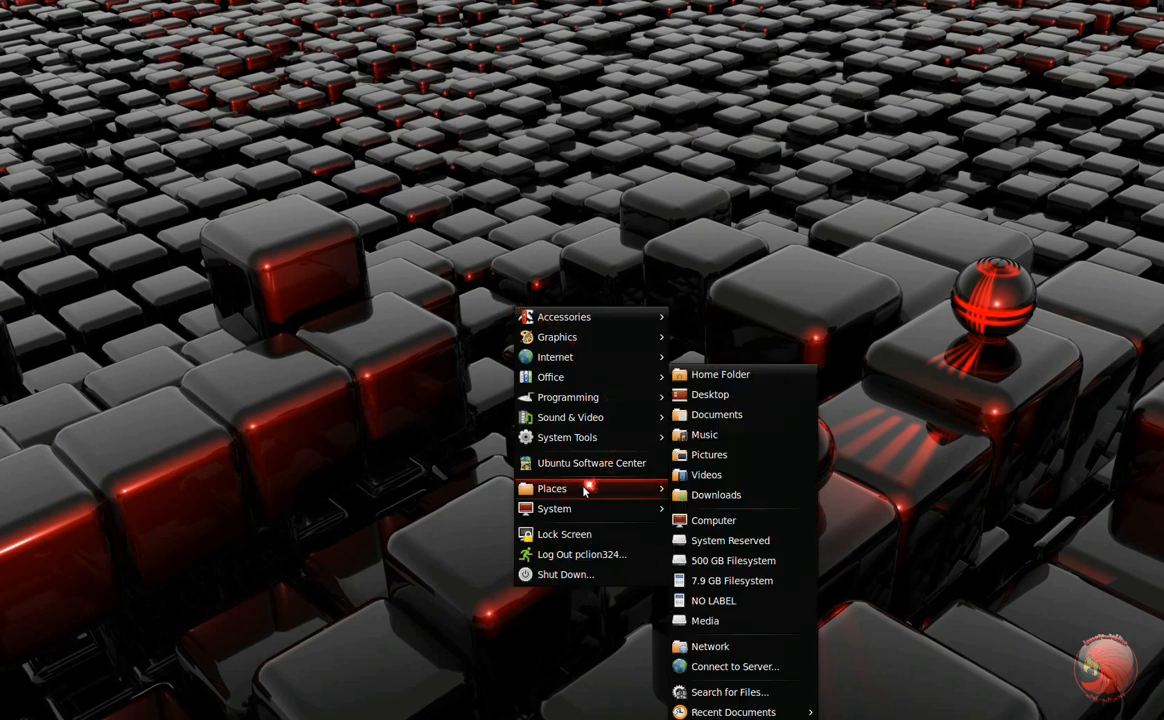
mouse_move(730, 374)
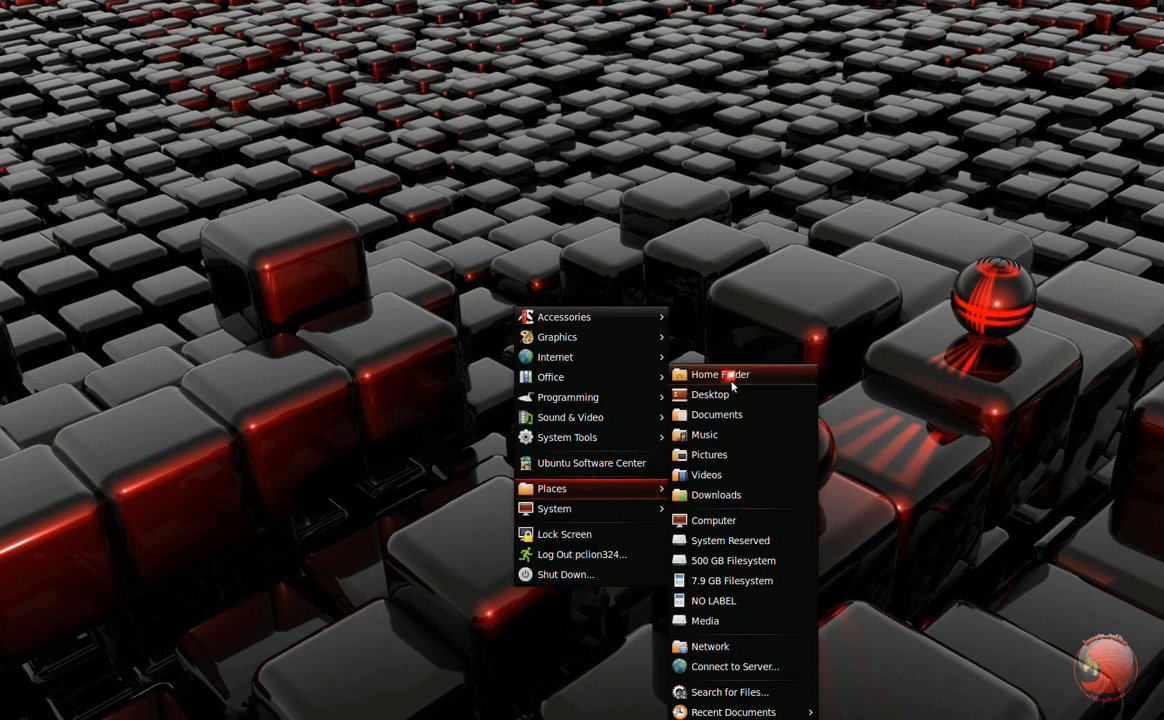
click(719, 374)
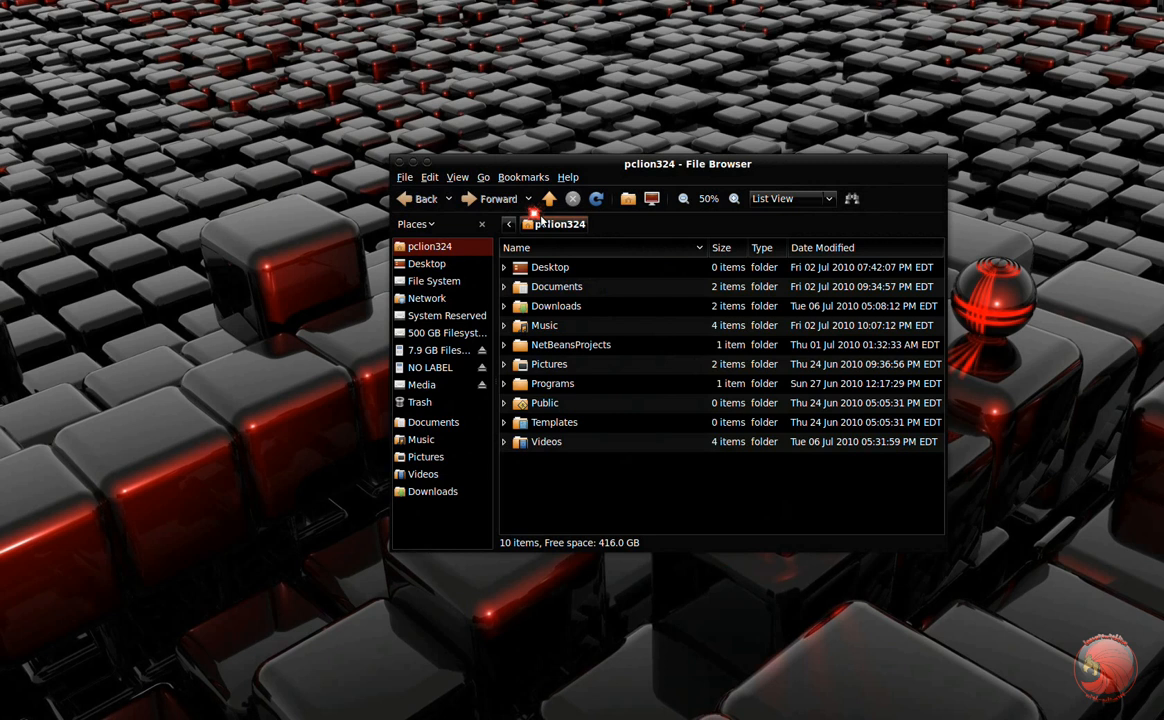
right_click(680, 463)
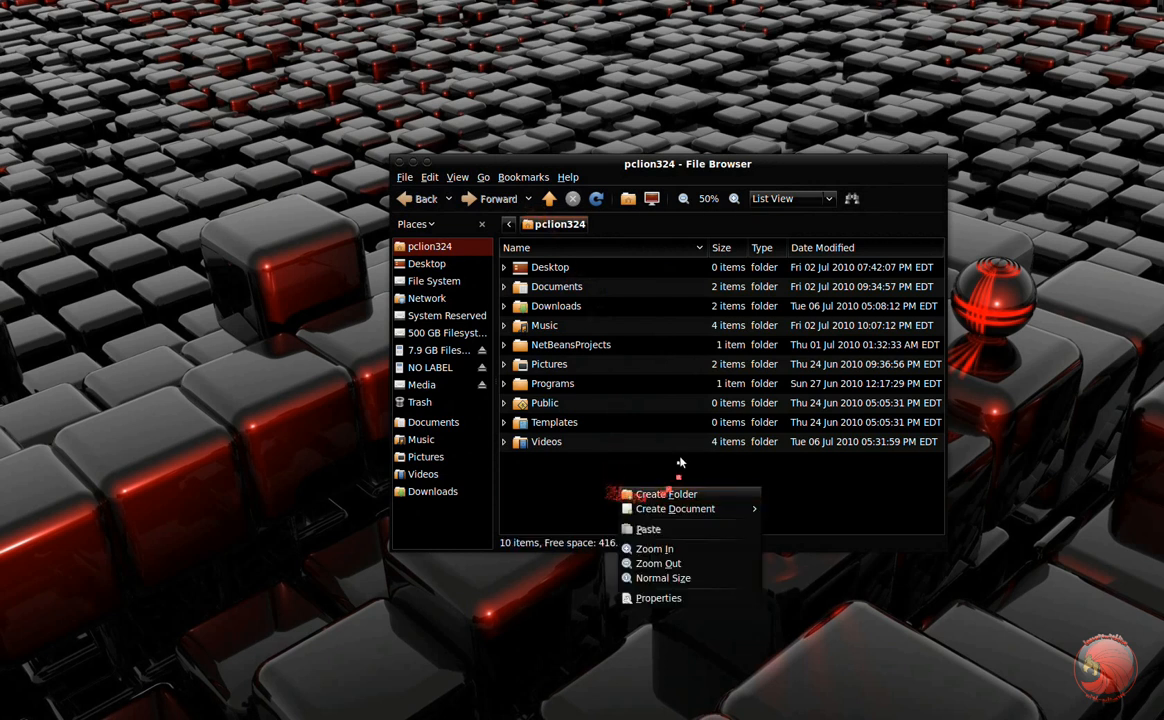
click(666, 494)
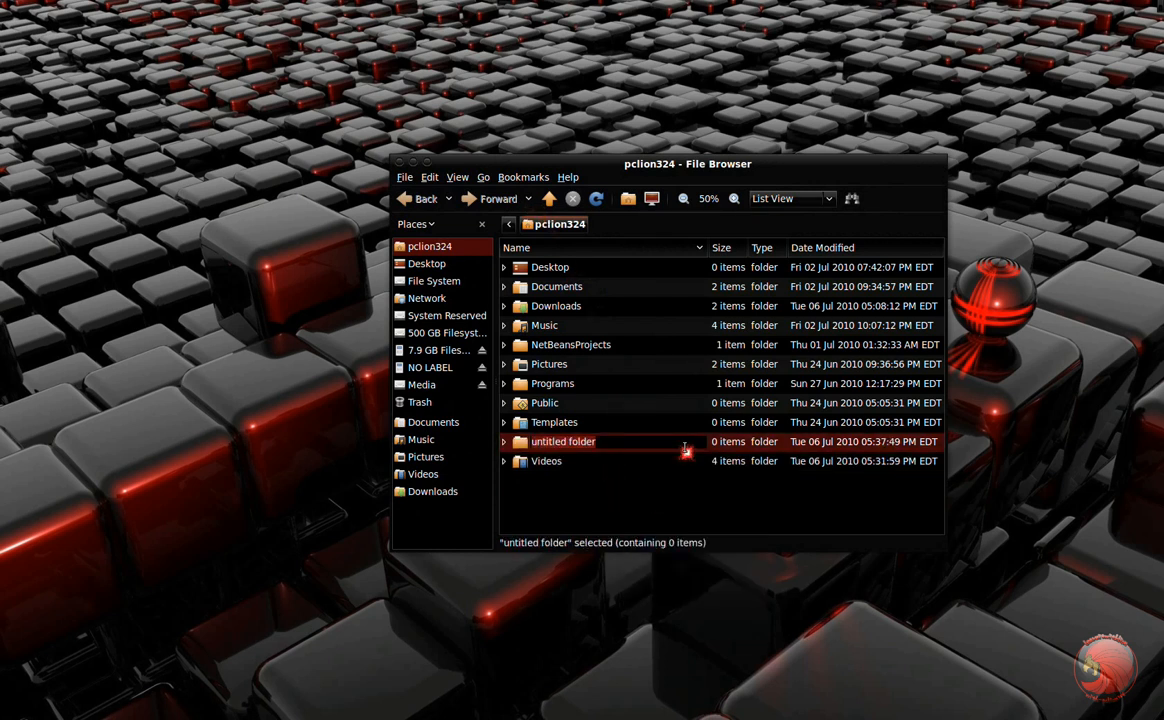
text(www)
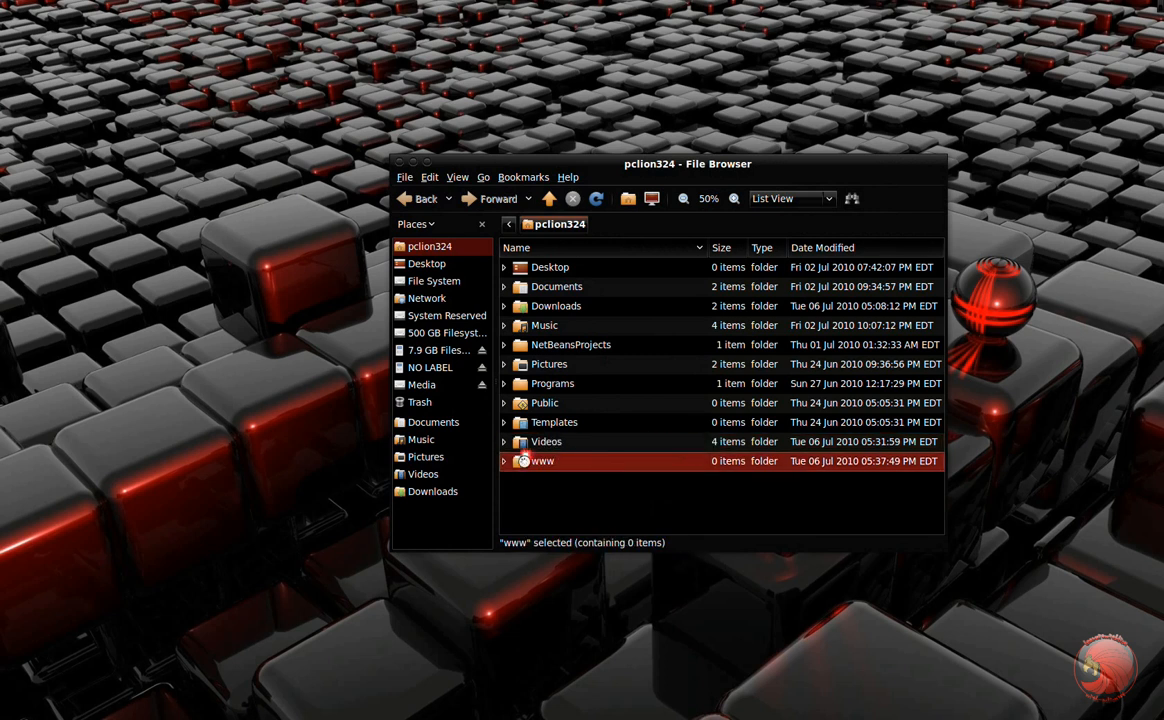
Create a mysite folder inside www and open it
double_click(542, 461)
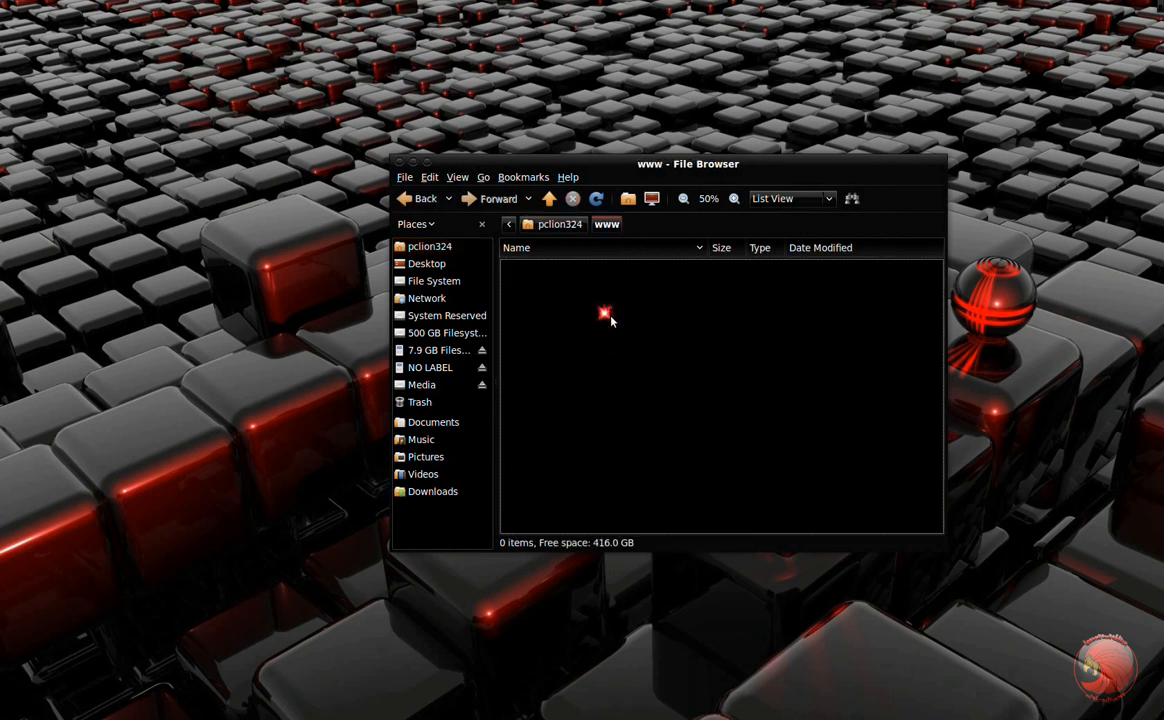
right_click(604, 314)
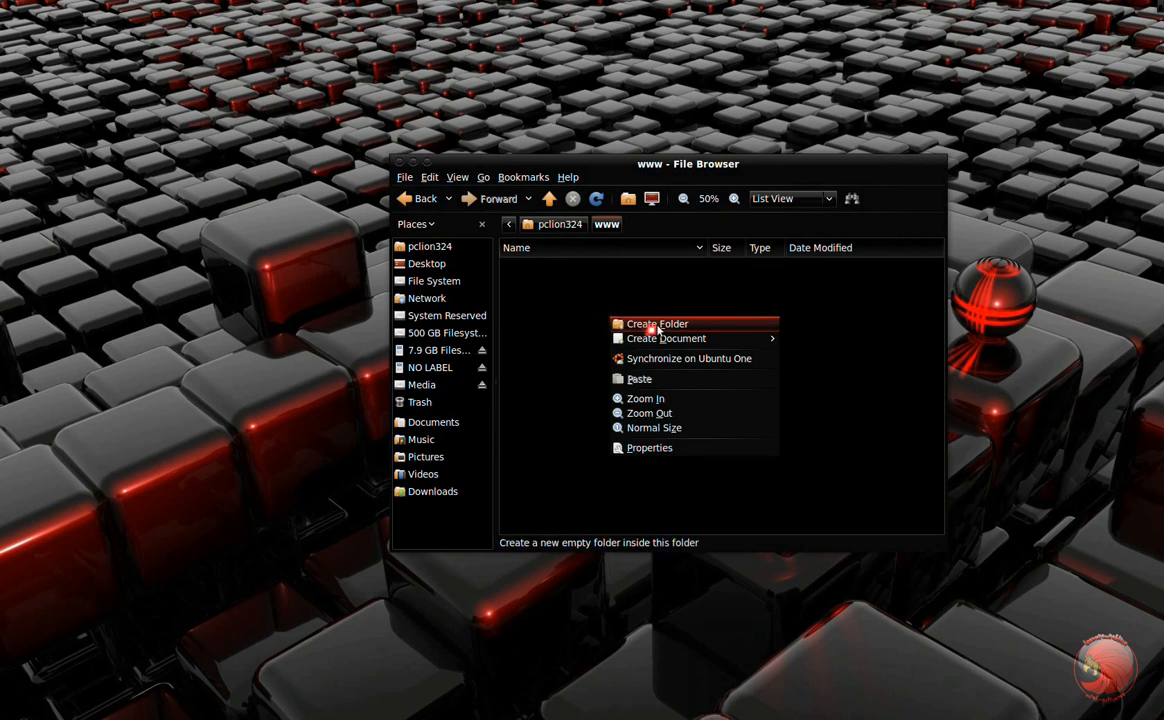
click(657, 323)
text(mysite)
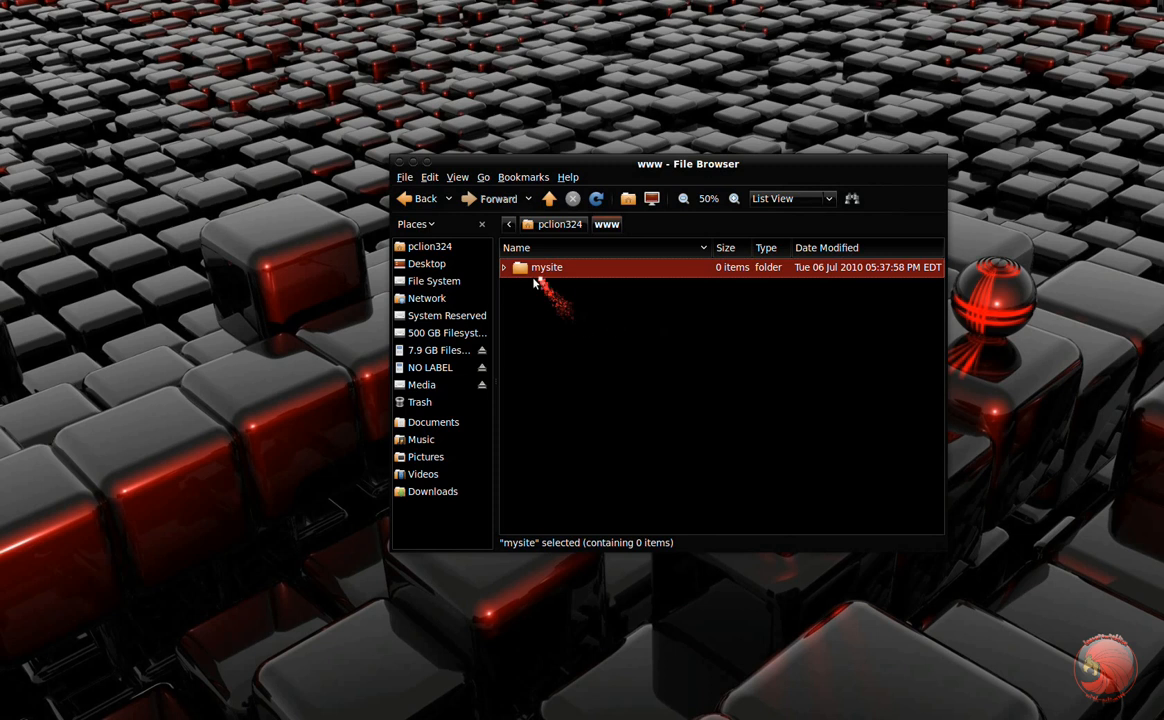
double_click(546, 267)
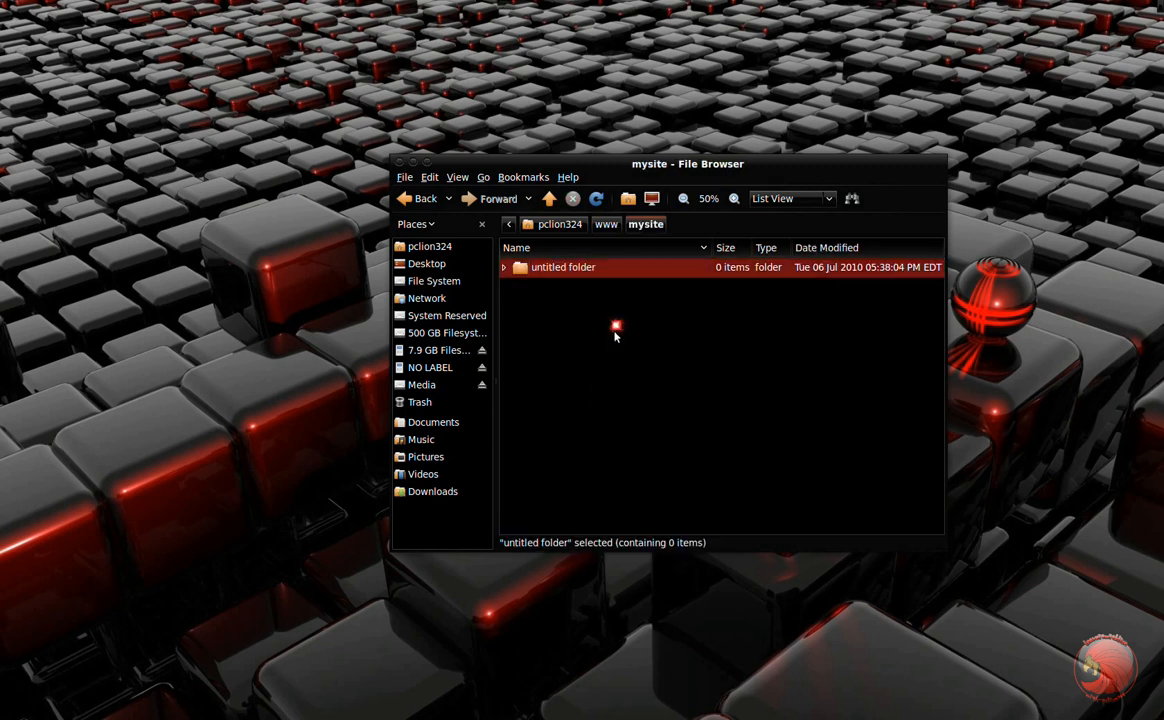
Create the htdocs, cgi-bin and logs folders in mysite, then open htdocs
text(htda)
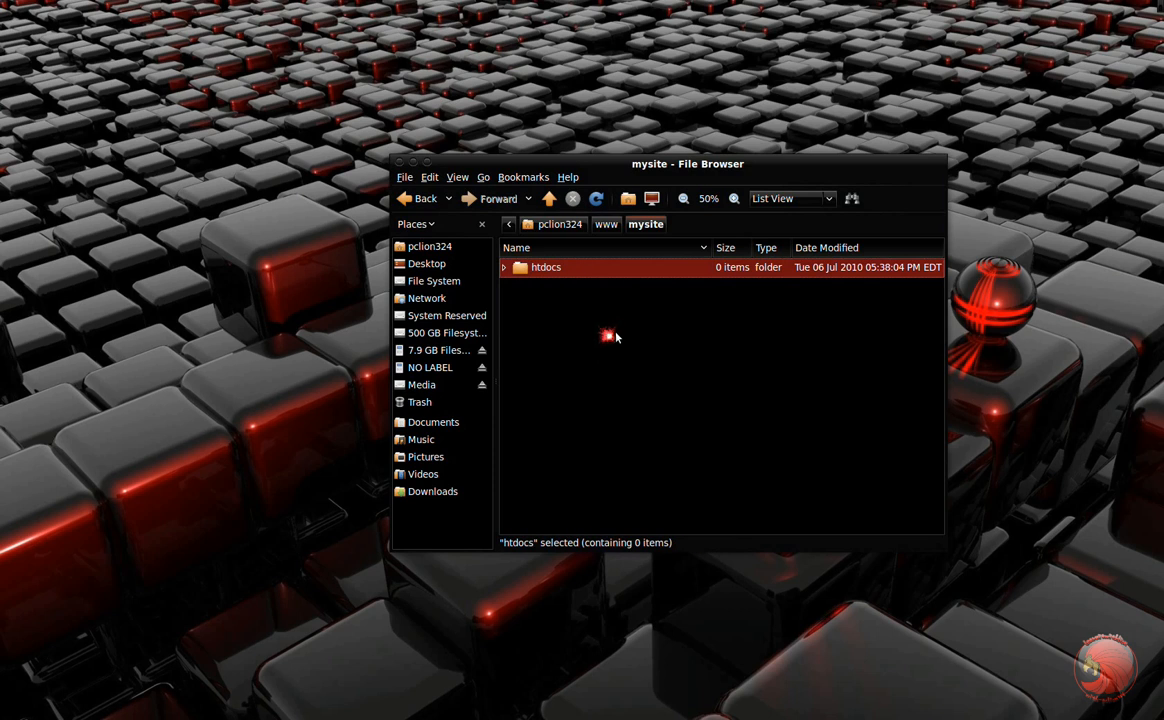
click(603, 332)
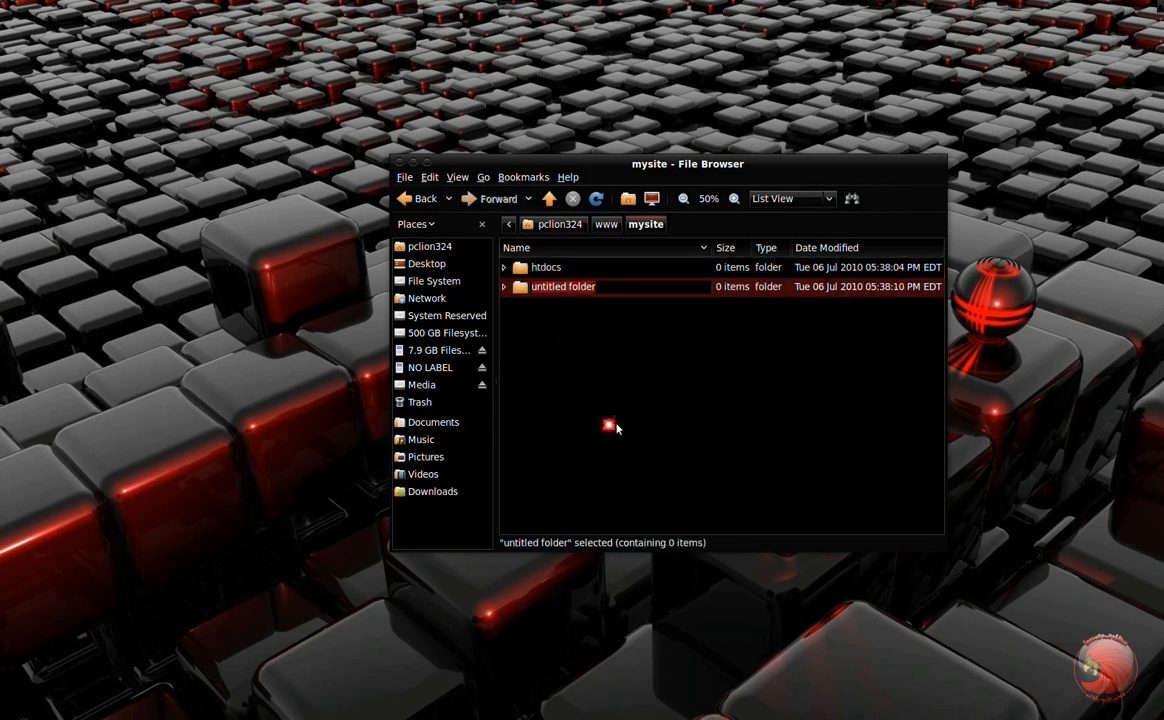
text(cgi)
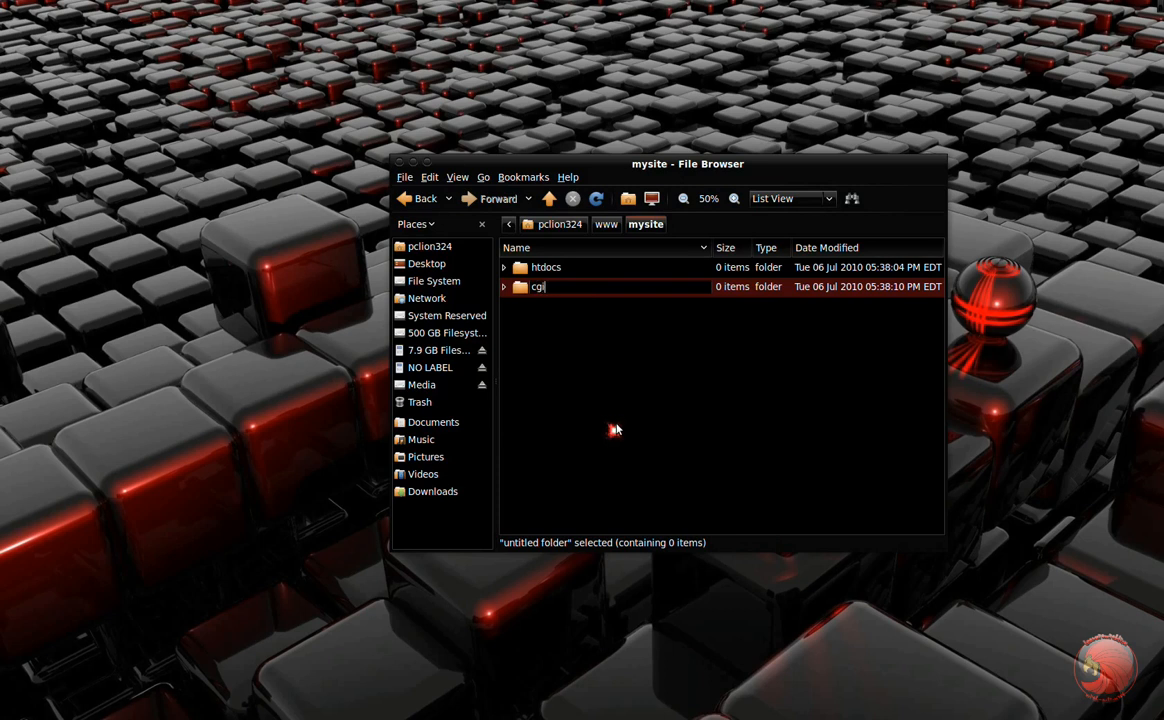
key(Return)
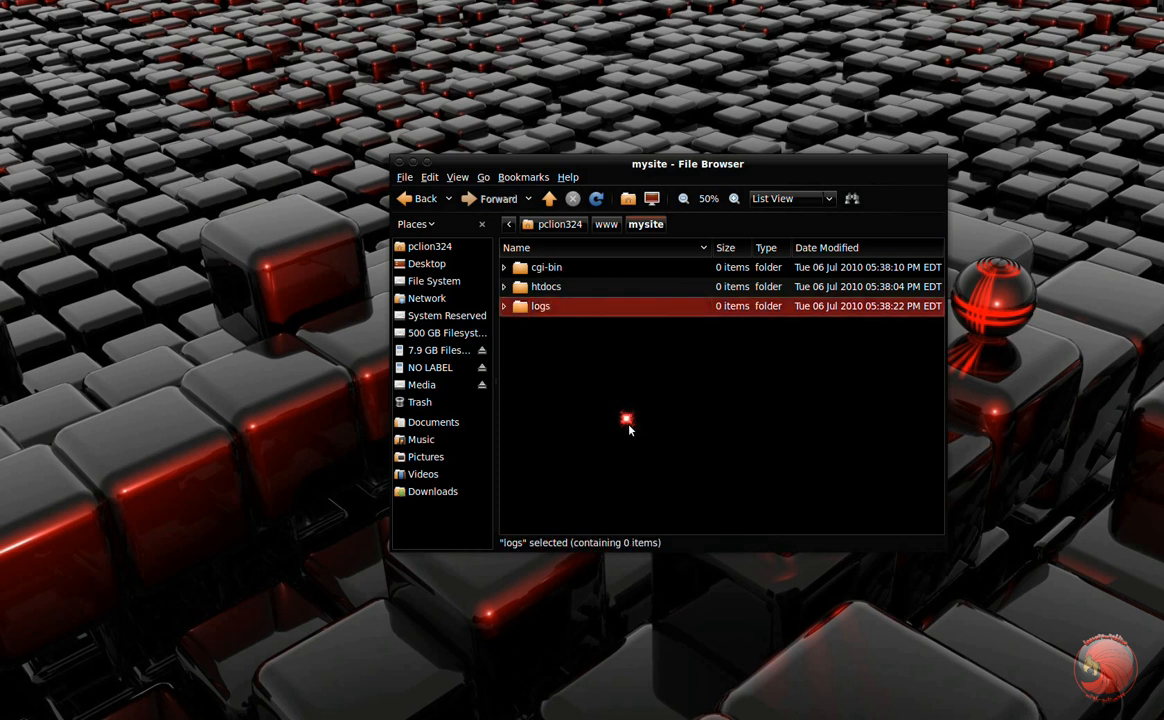
click(546, 287)
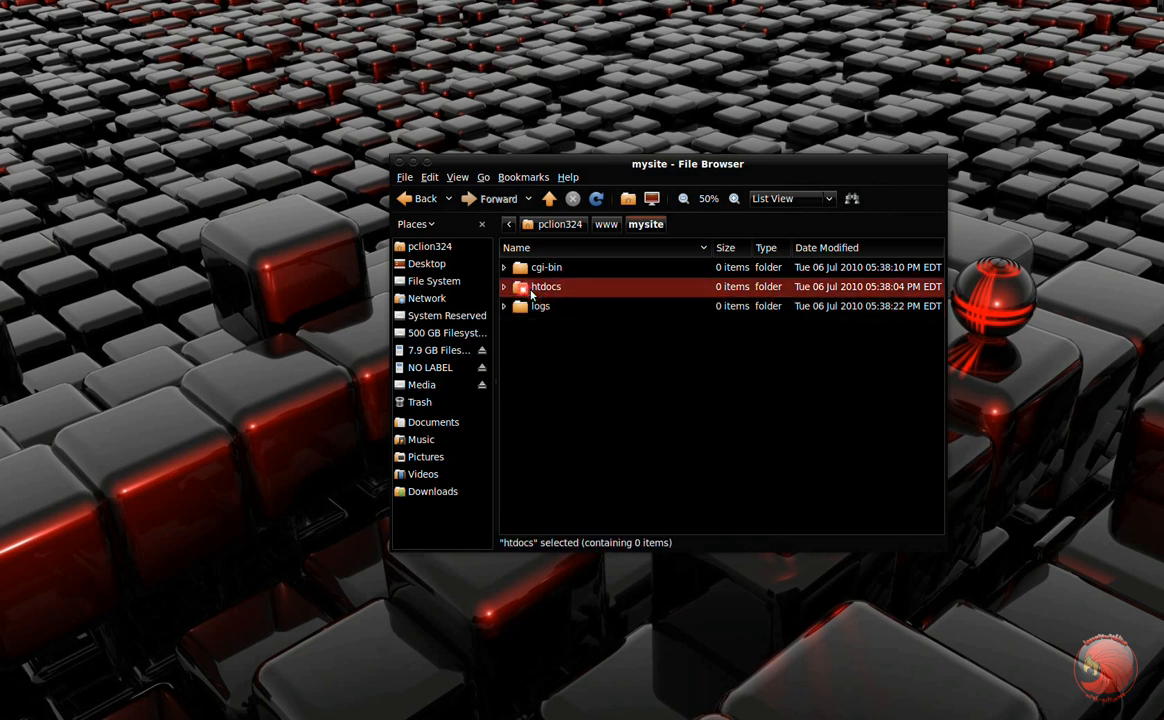
right_click(575, 305)
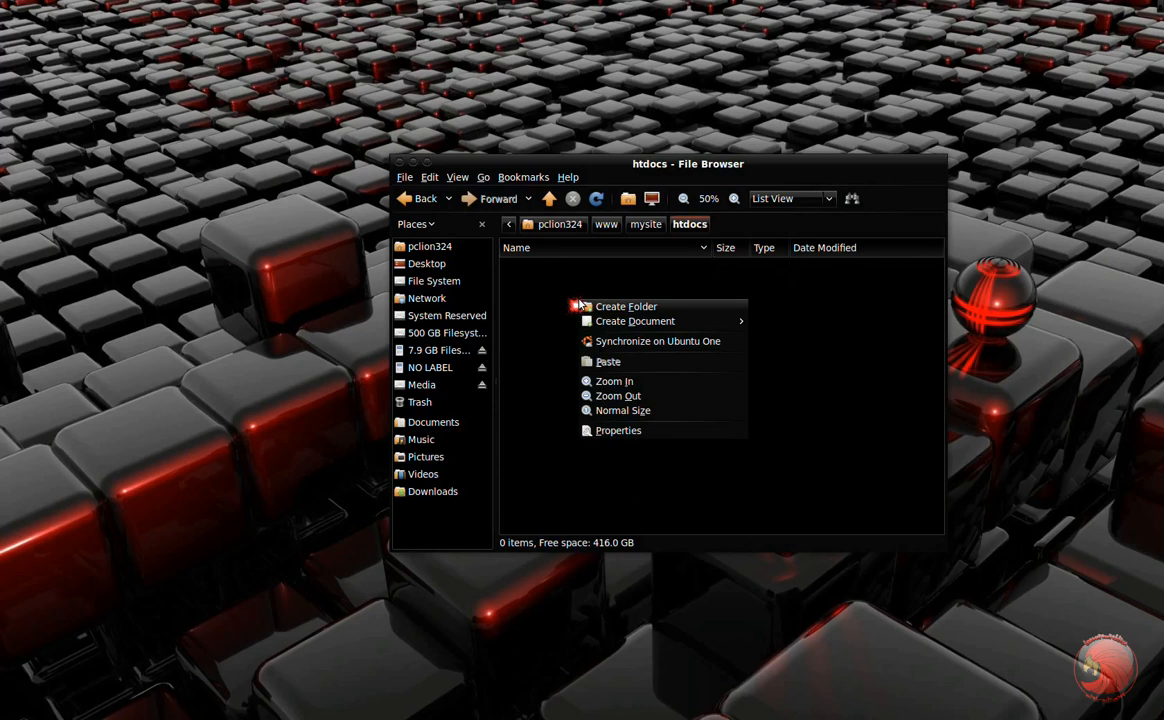
Type HTML markup titled 'My New Site' with paragraph 'This is my new site!'
click(635, 321)
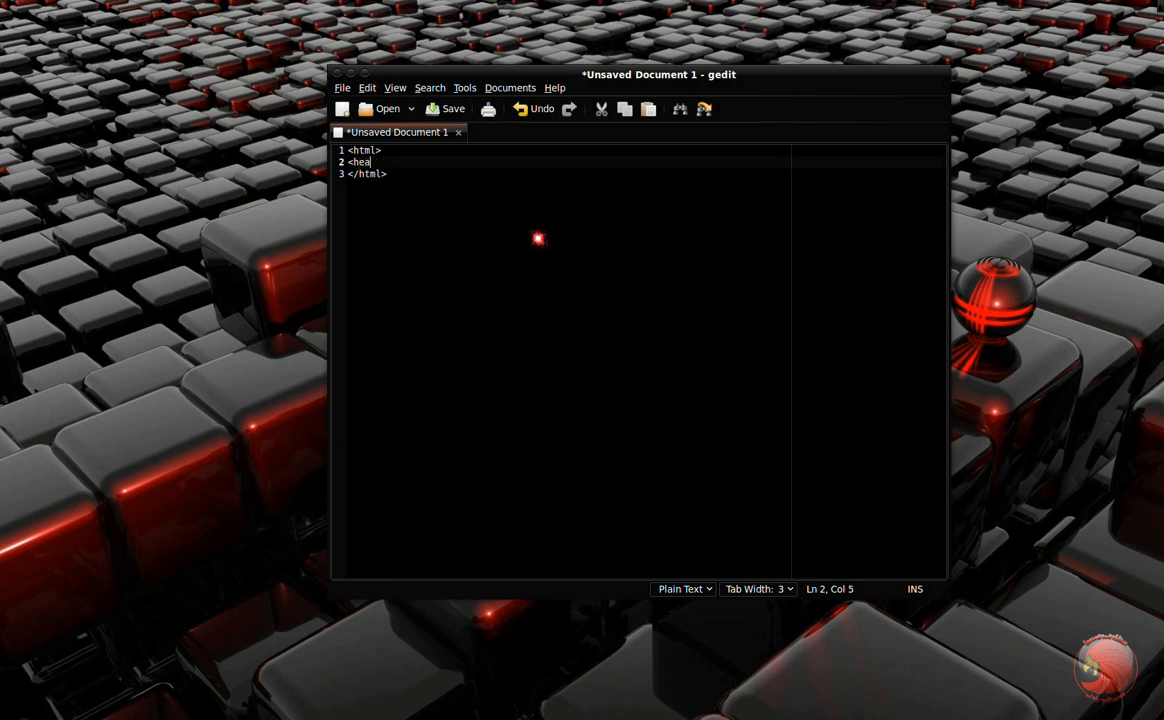
key(Return)
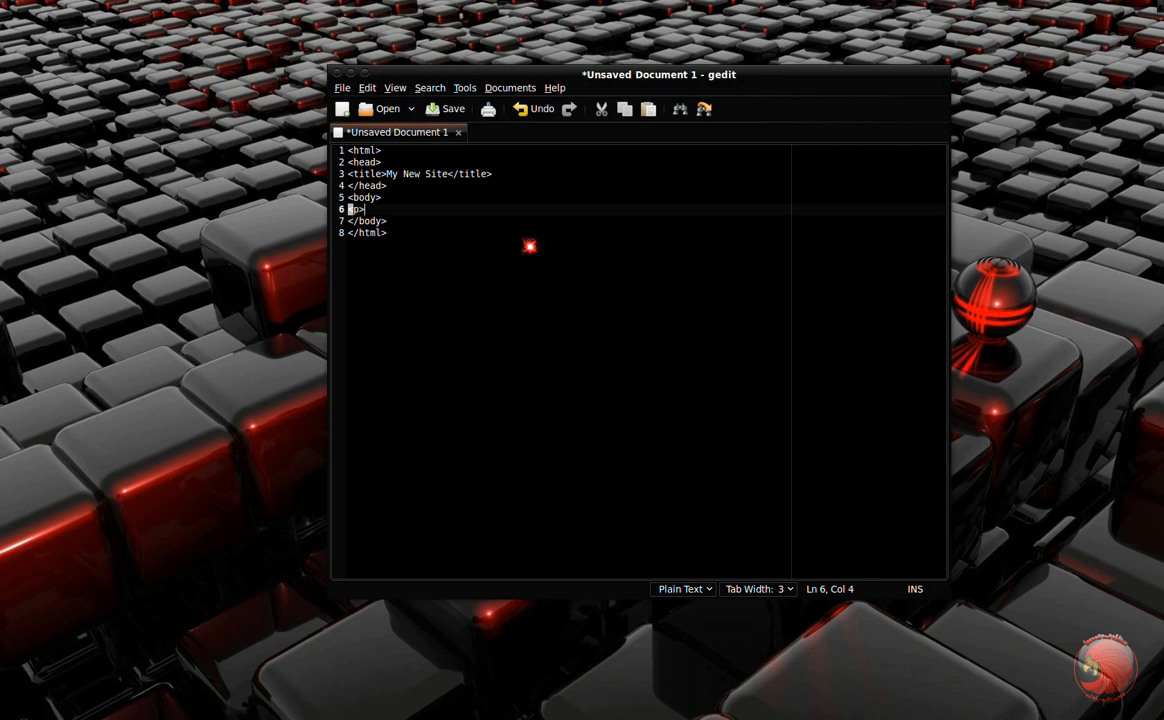
text(This is my new k)
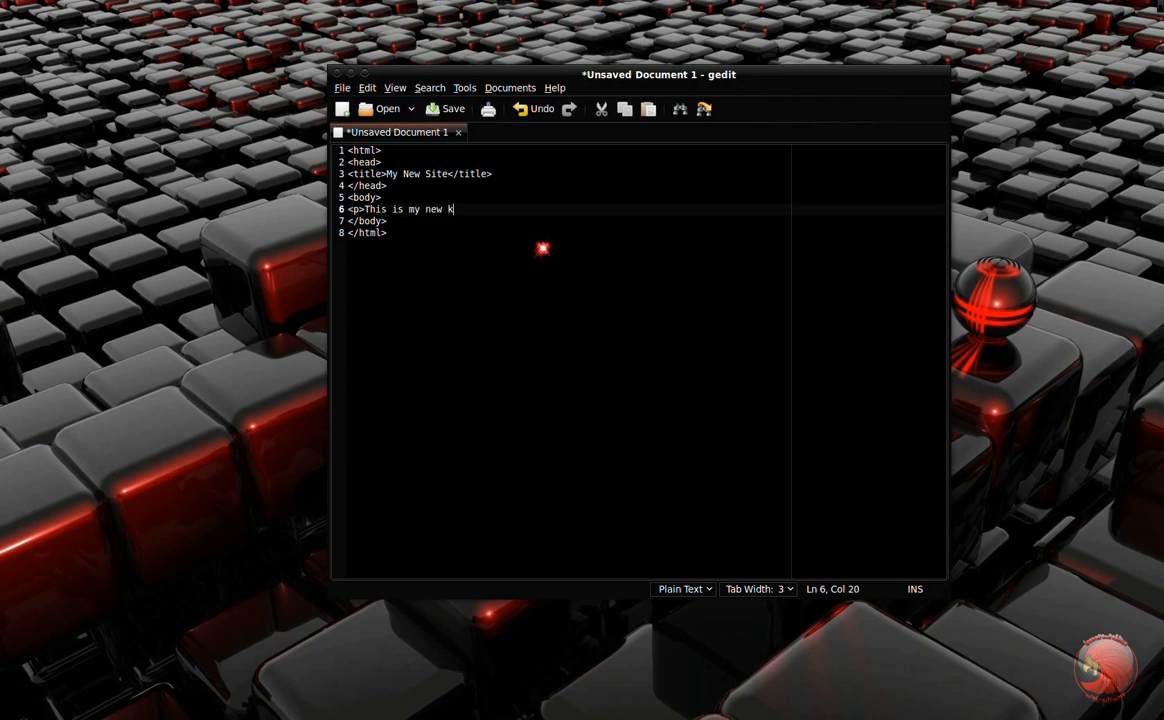
text(site!)
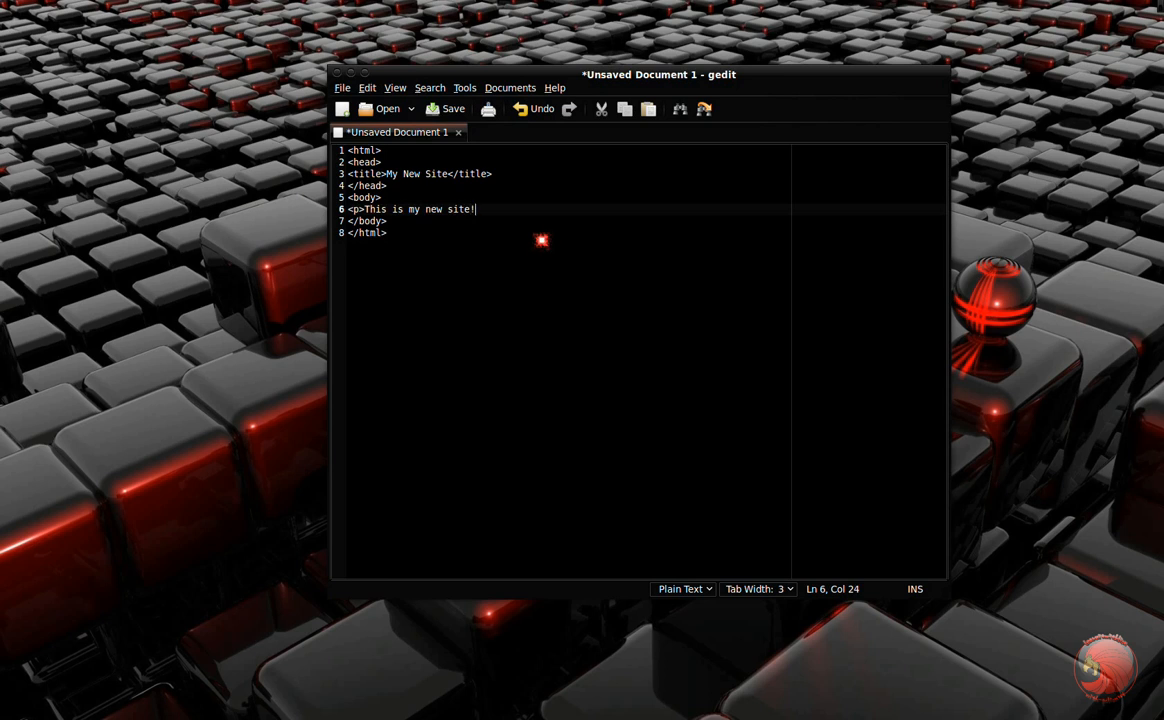
text(</p>)
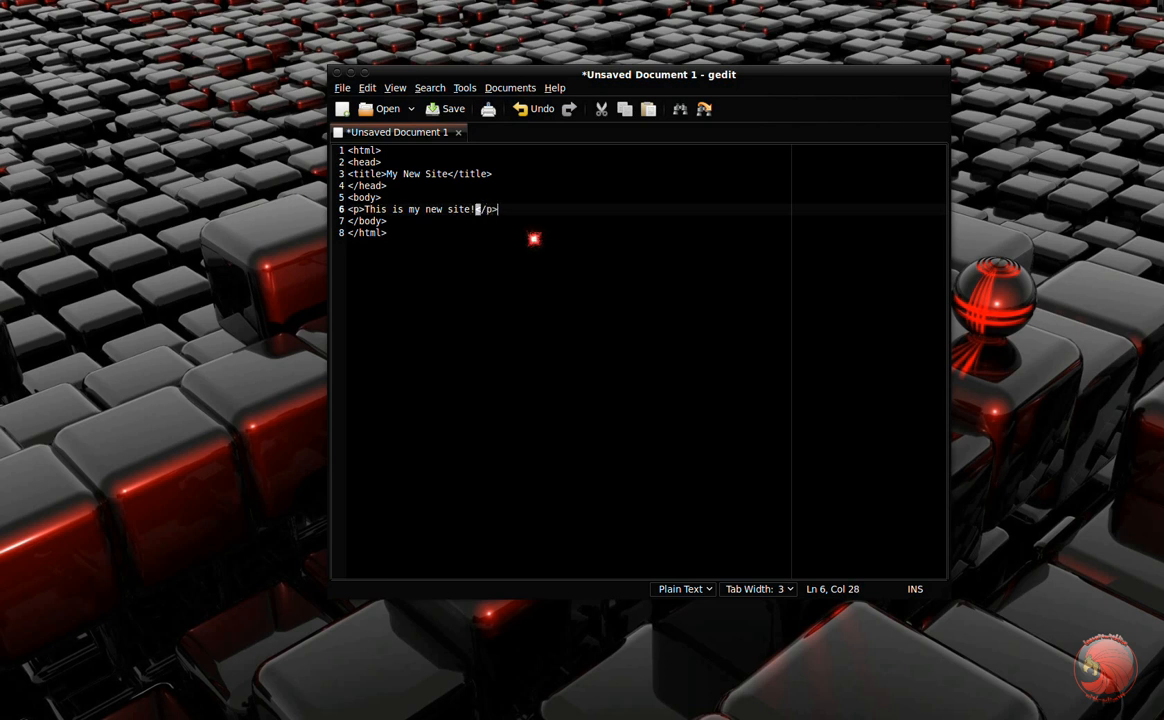
Point the save dialog at www/mysite/htdocs and enter index.html as the filename
click(452, 108)
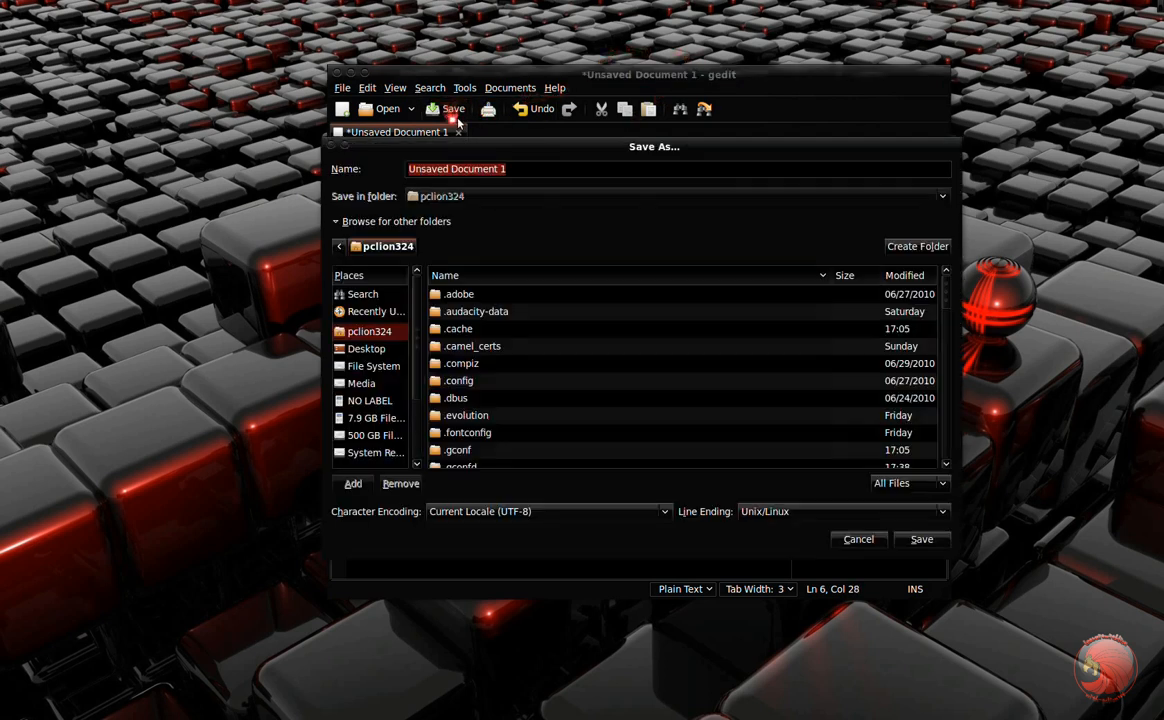
mouse_move(530, 193)
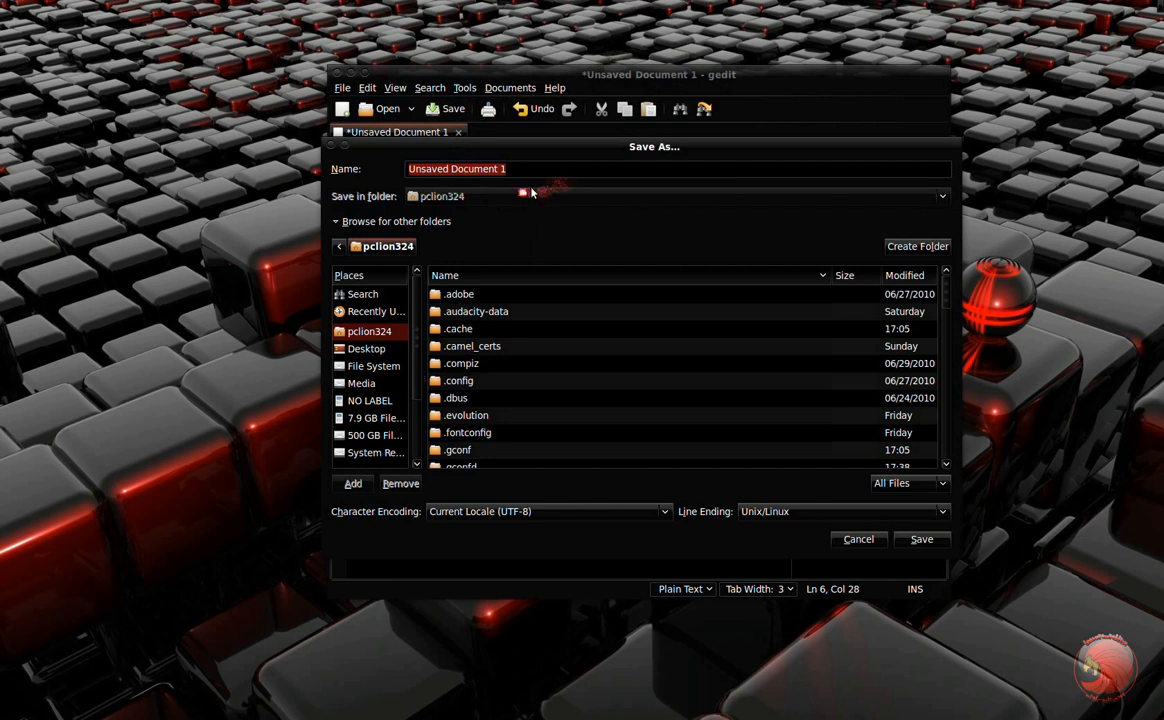
scroll(down, 3)
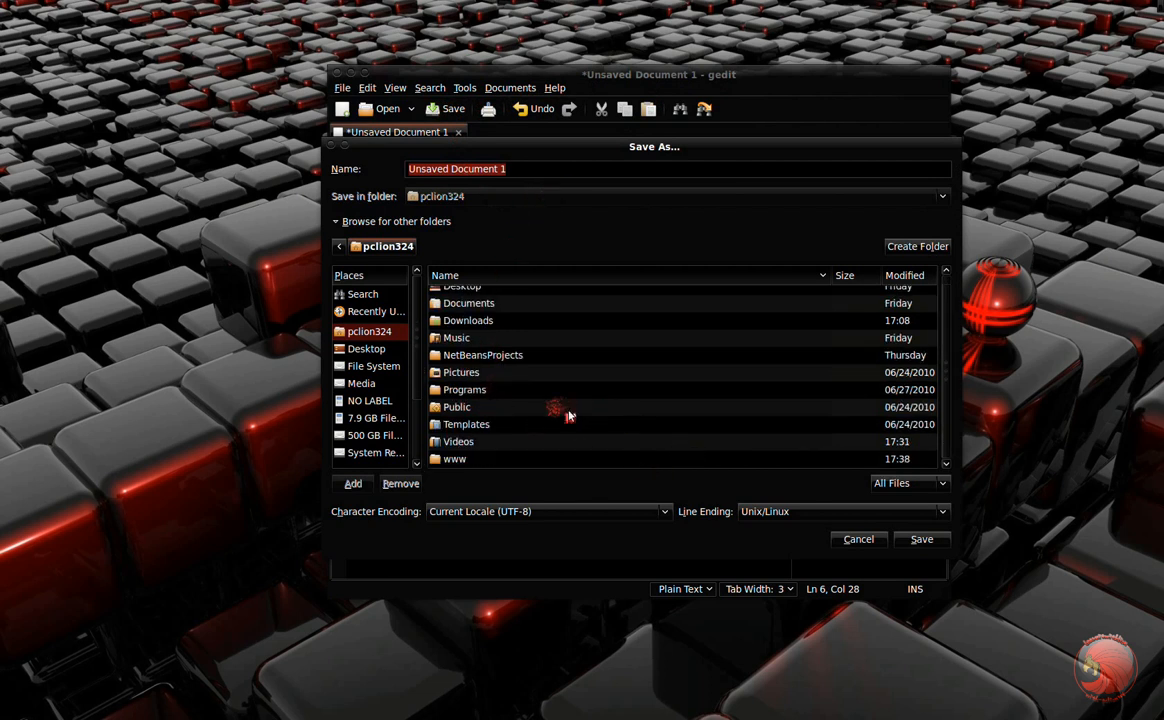
double_click(455, 459)
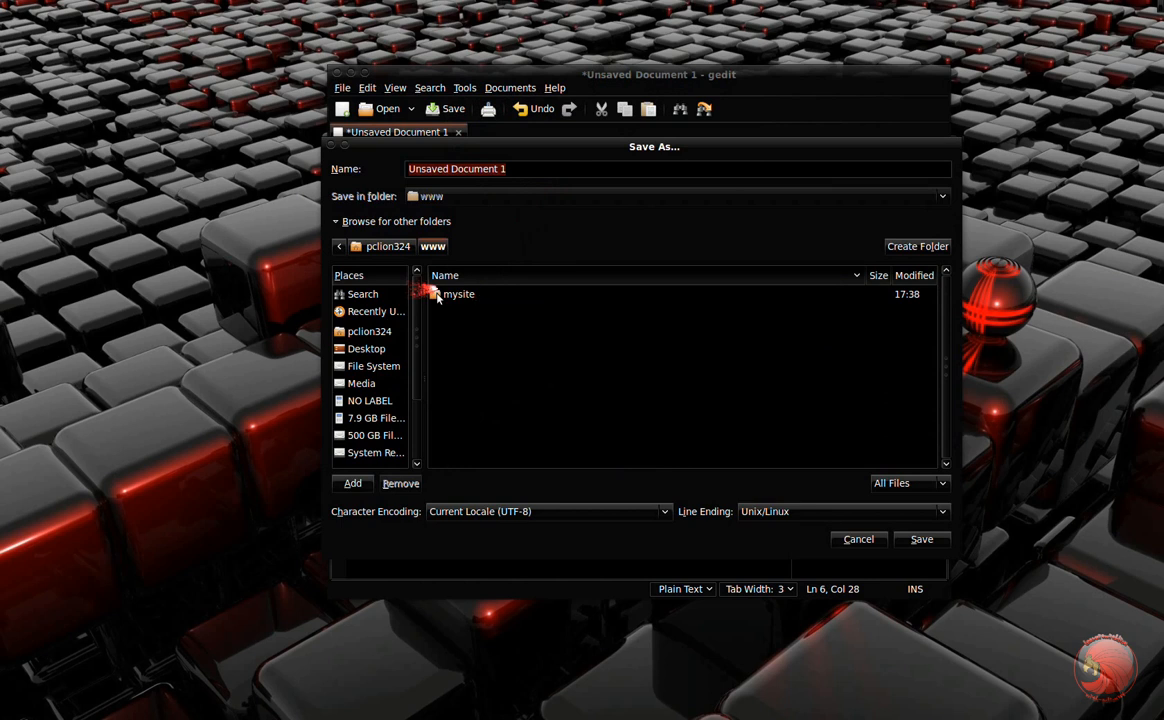
double_click(458, 294)
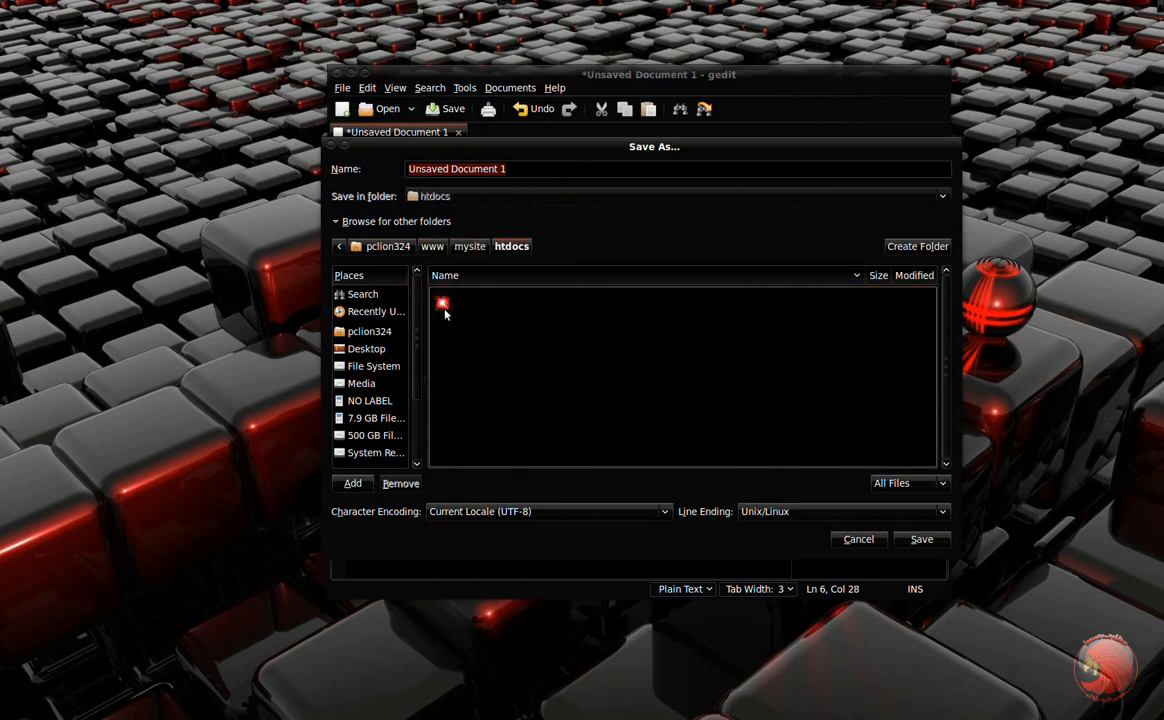
mouse_move(518, 162)
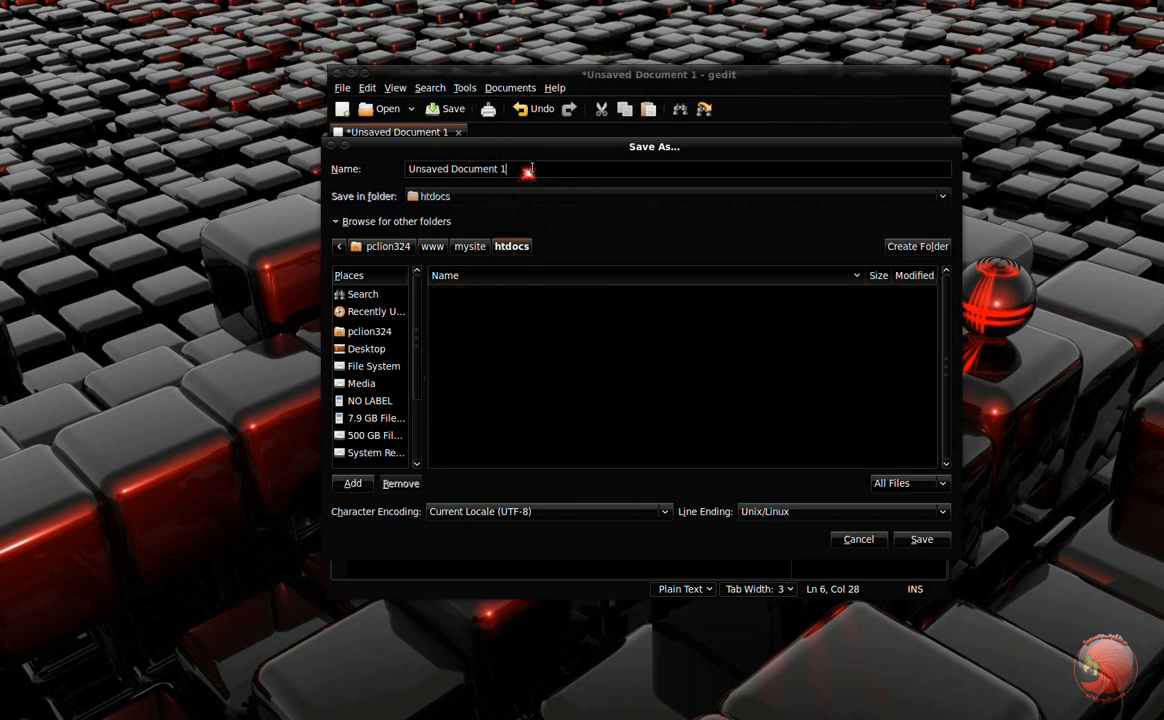
text(ind)
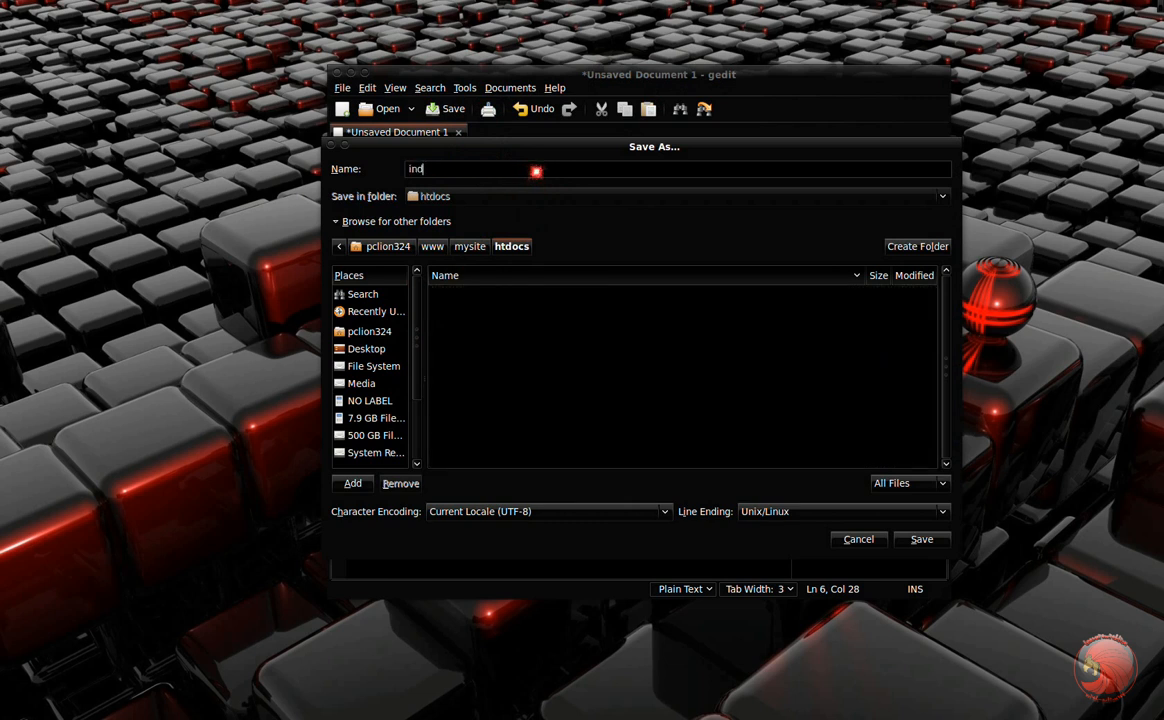
text(ex.html)
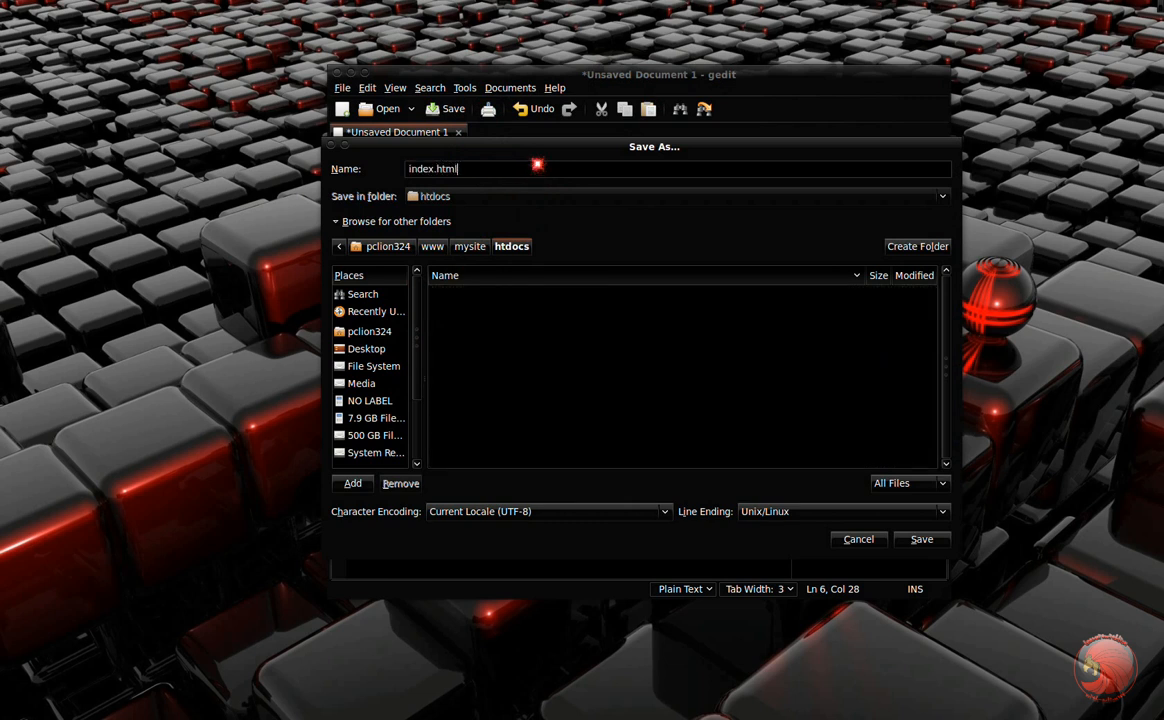